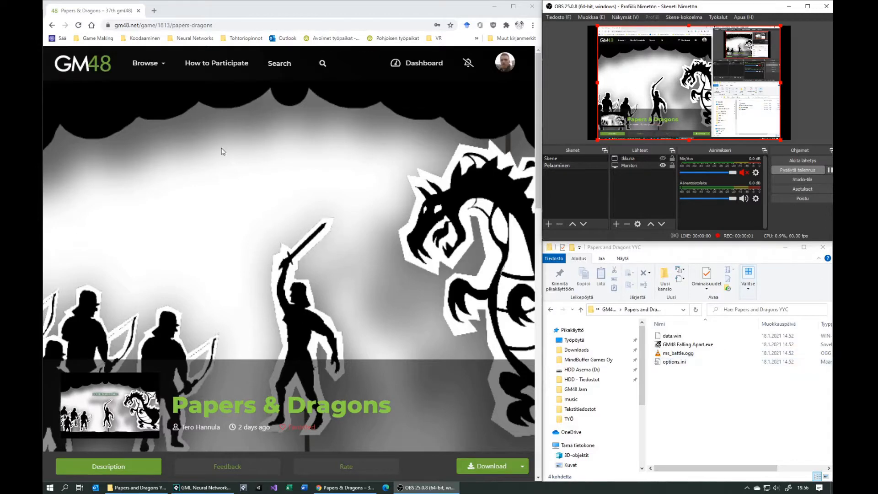
pyautogui.moveTo(389, 220)
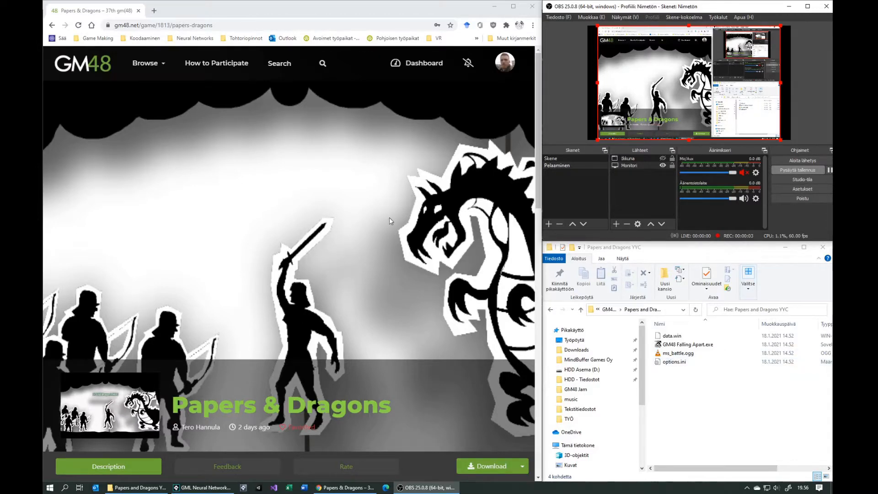
# Select GM48 Falling Apart.exe in the Papers and Dragons YYC folder.
pyautogui.click(687, 345)
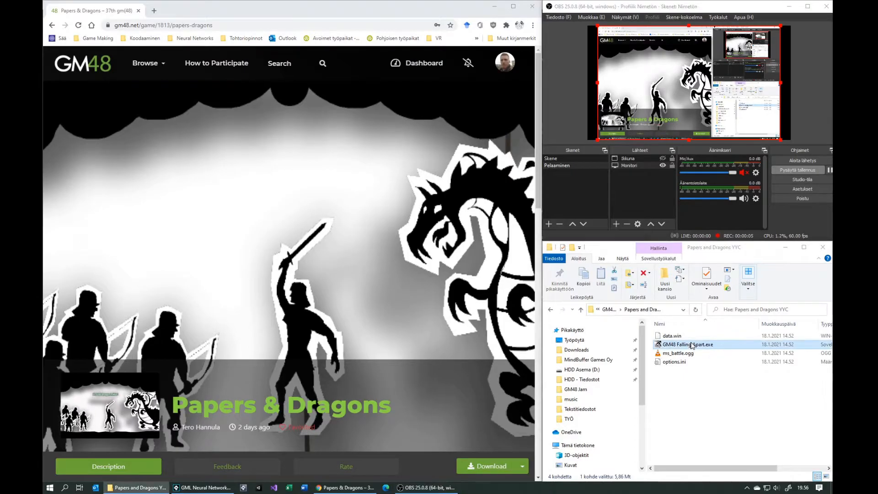
pyautogui.doubleClick(687, 344)
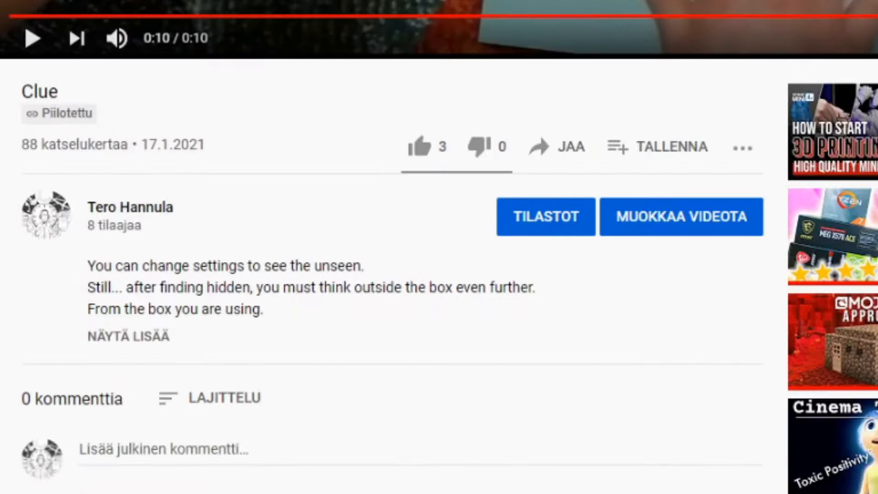
# Expand the Clue video's description and highlight the hint text about seeing the unseen.
pyautogui.click(128, 335)
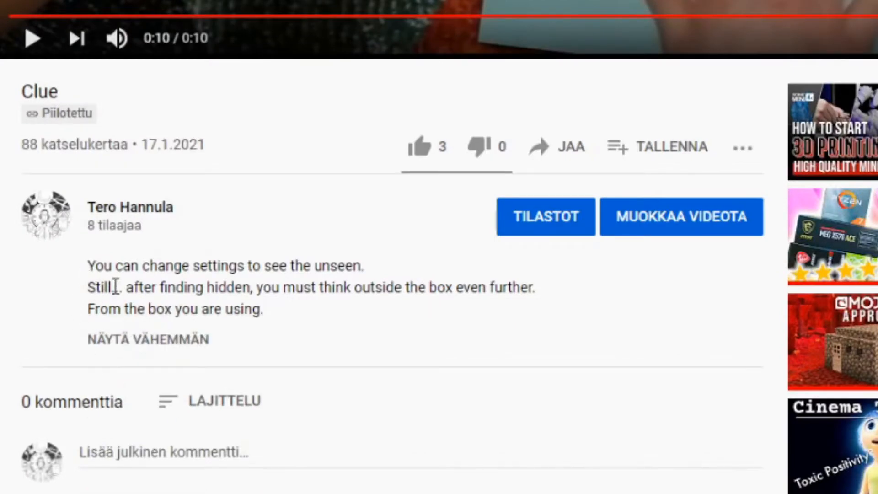
pyautogui.moveTo(87, 265); pyautogui.dragTo(261, 309)
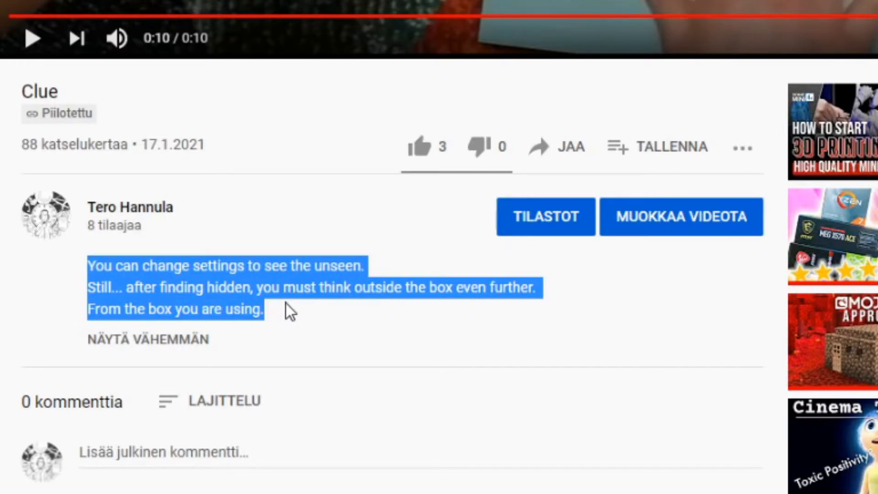
pyautogui.moveTo(309, 423)
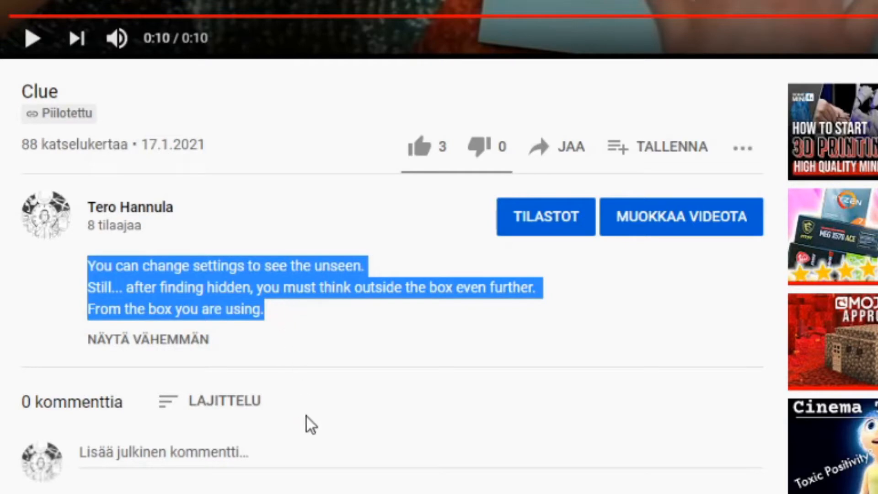
pyautogui.scroll(-3)
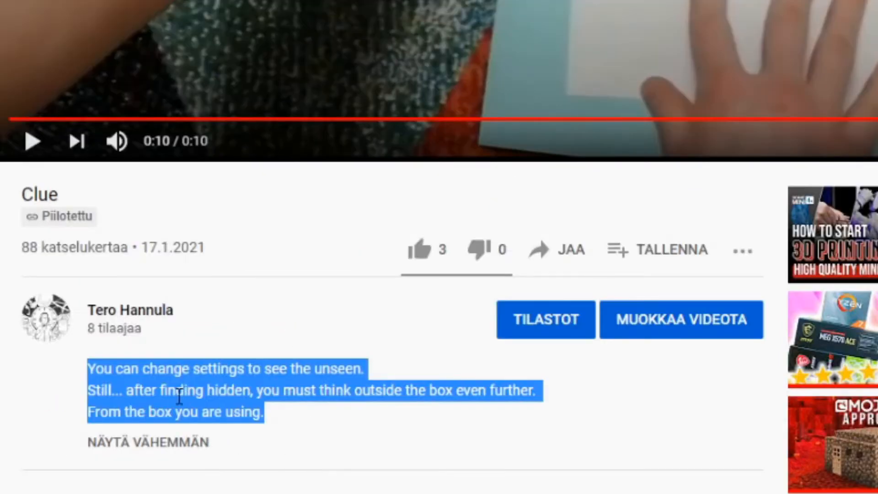
pyautogui.click(269, 389)
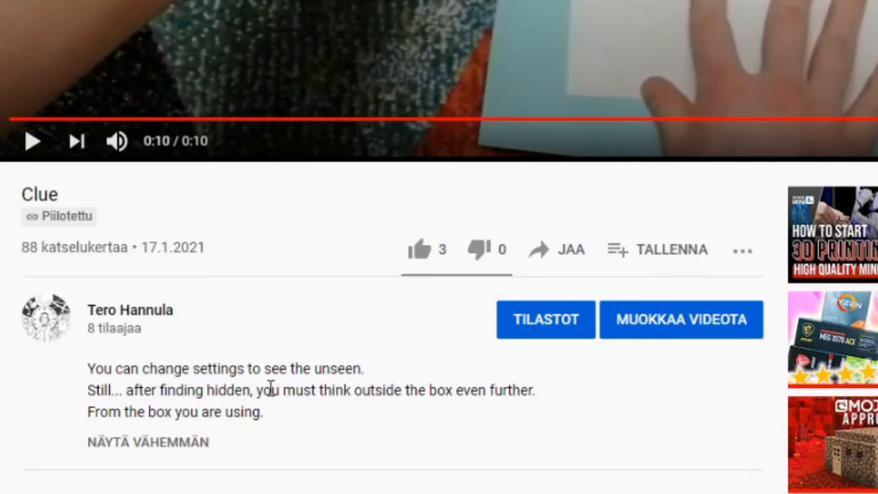
pyautogui.moveTo(176, 412); pyautogui.dragTo(263, 412)
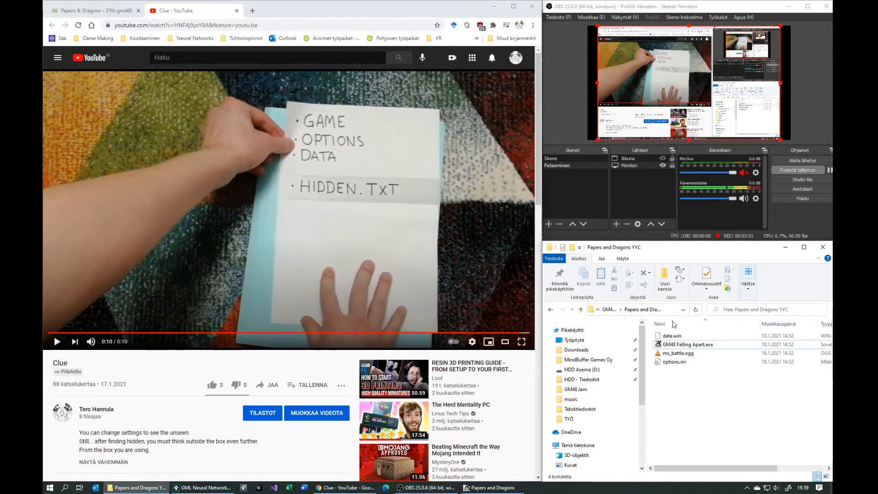
# Select the game executable, options.ini and data.win files named in the clue, one after another.
pyautogui.click(686, 344)
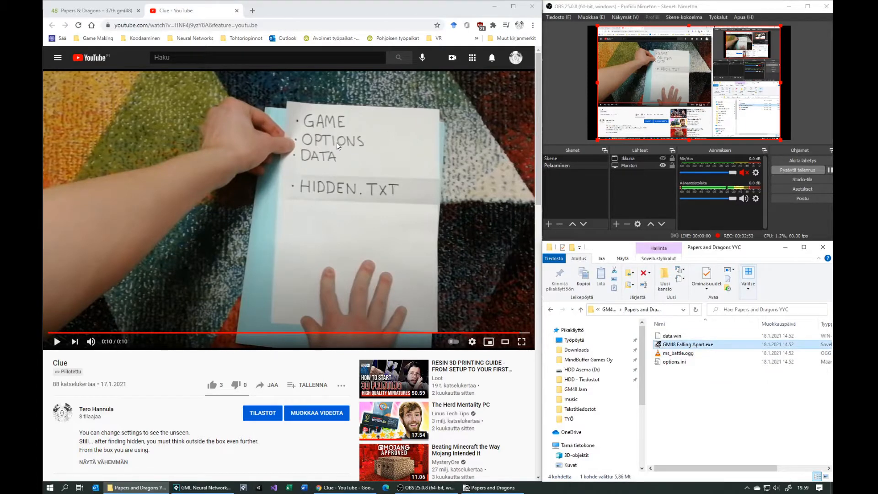
pyautogui.click(673, 362)
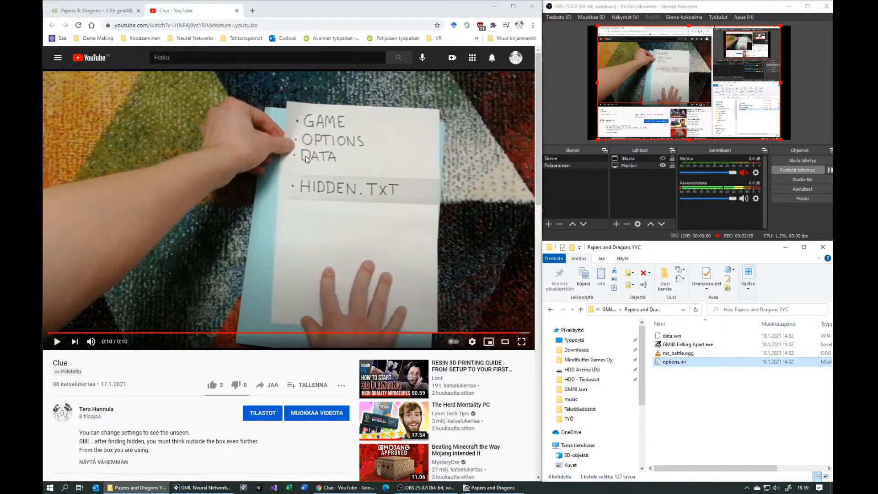
pyautogui.click(671, 336)
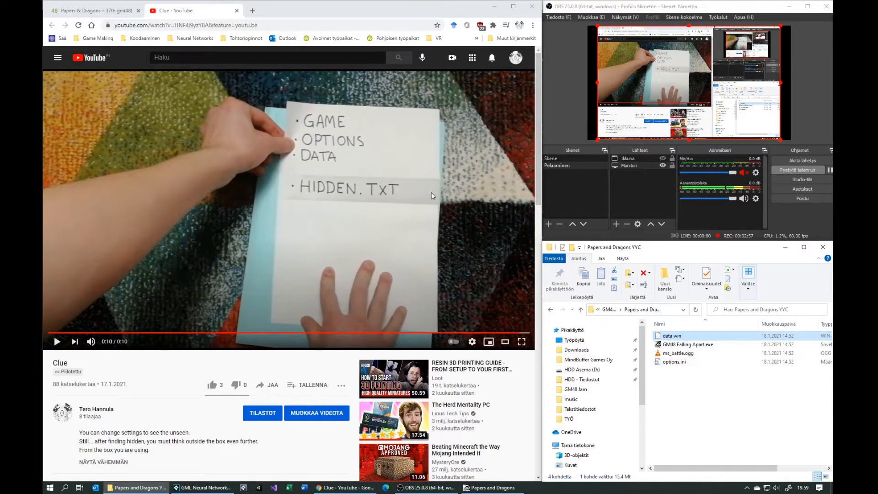
pyautogui.moveTo(411, 179)
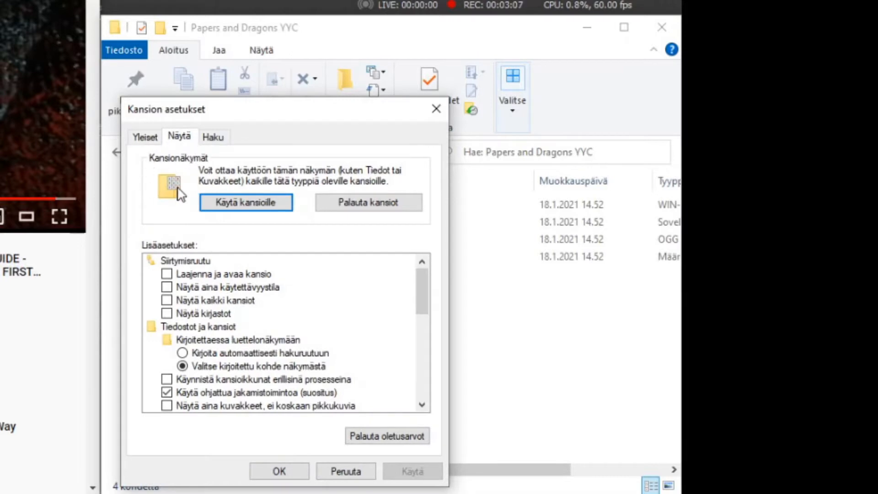
# Enable 'Näytä piilotetut tiedostot, kansiot ja asemat' in folder options and confirm, revealing hidden.txt.
pyautogui.scroll(-3)
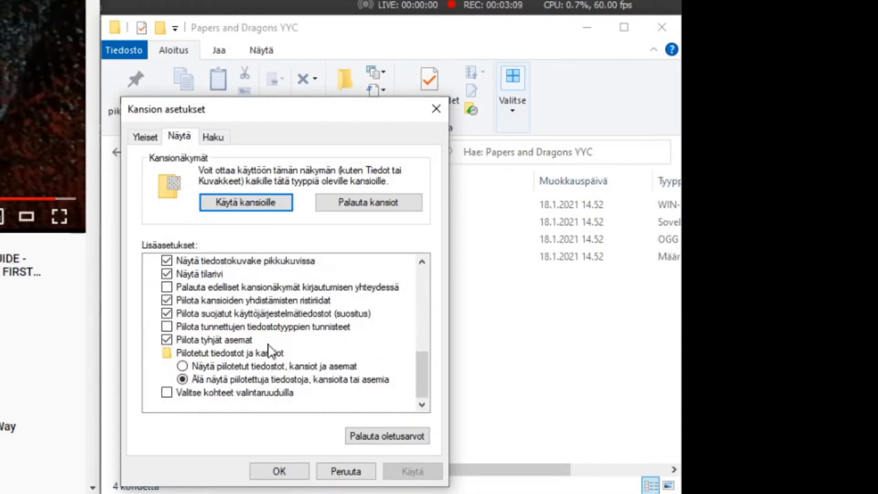
pyautogui.click(230, 353)
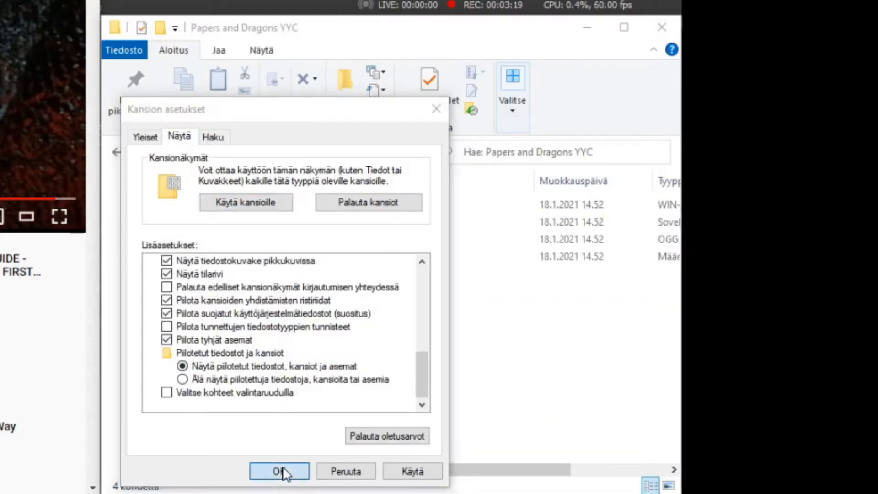
pyautogui.click(279, 471)
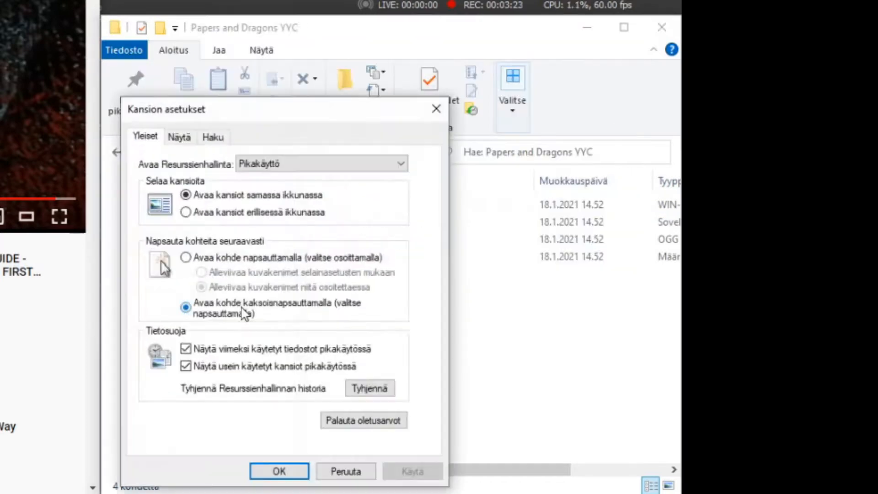
pyautogui.click(179, 136)
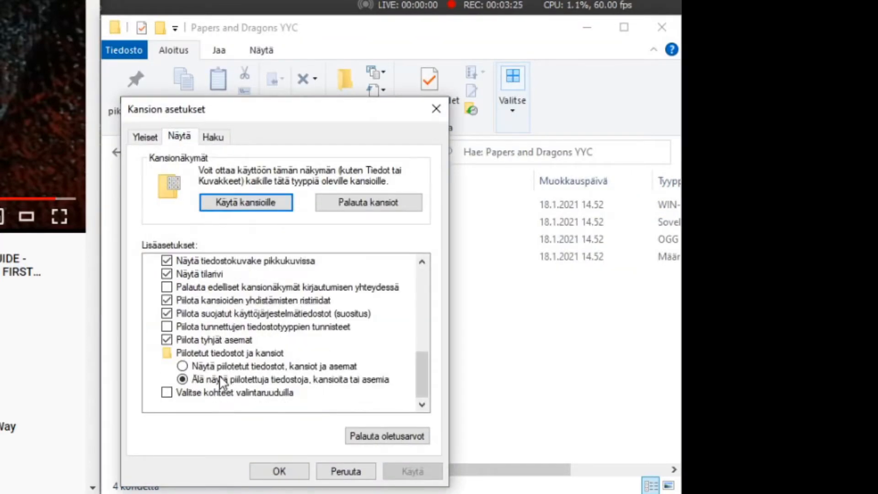
pyautogui.click(278, 470)
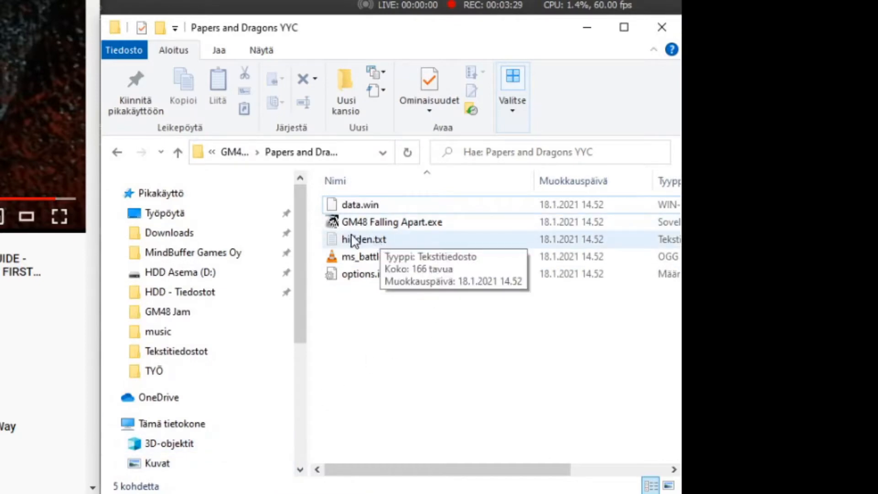
# Select the revealed hidden.txt file and dismiss its Properties dialog.
pyautogui.click(427, 87)
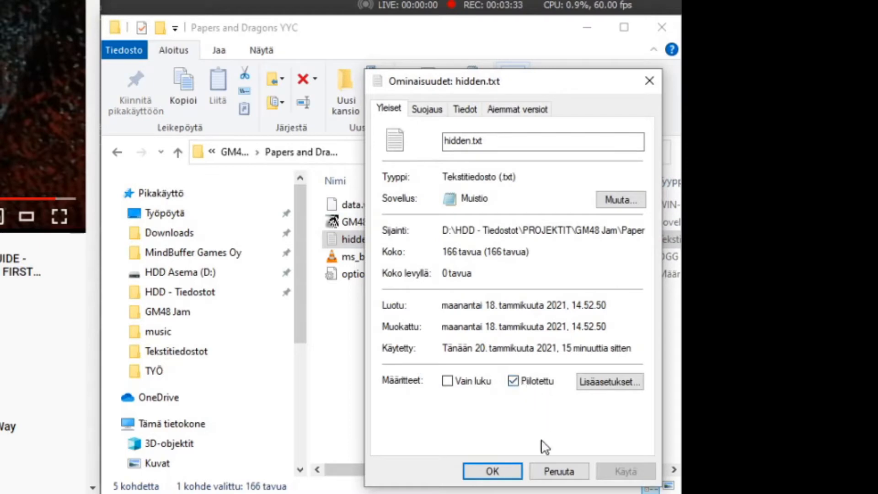
pyautogui.click(491, 469)
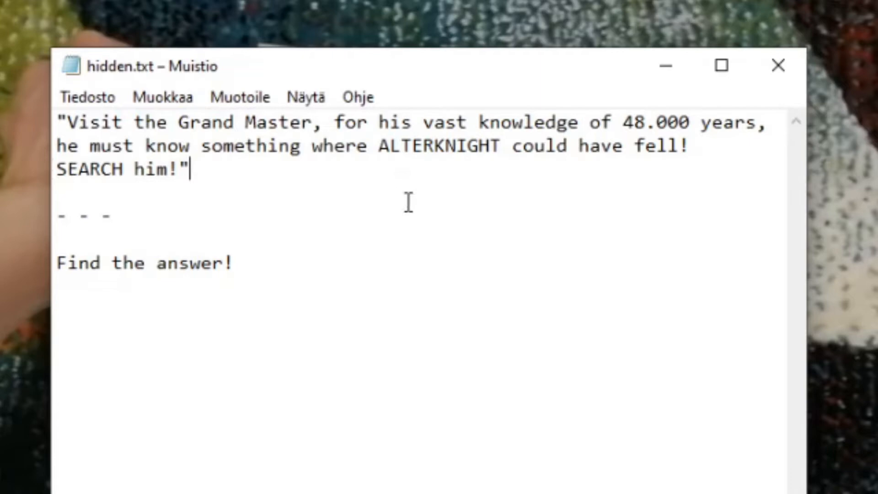
pyautogui.moveTo(646, 121)
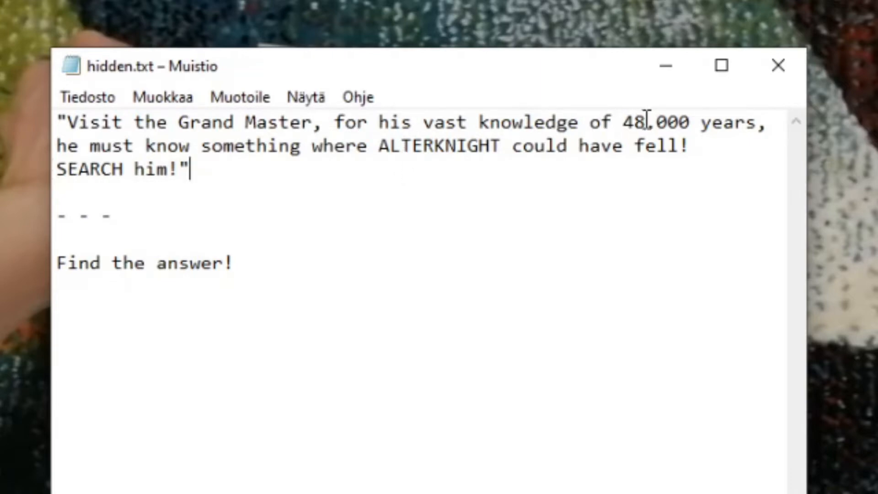
pyautogui.moveTo(620, 145)
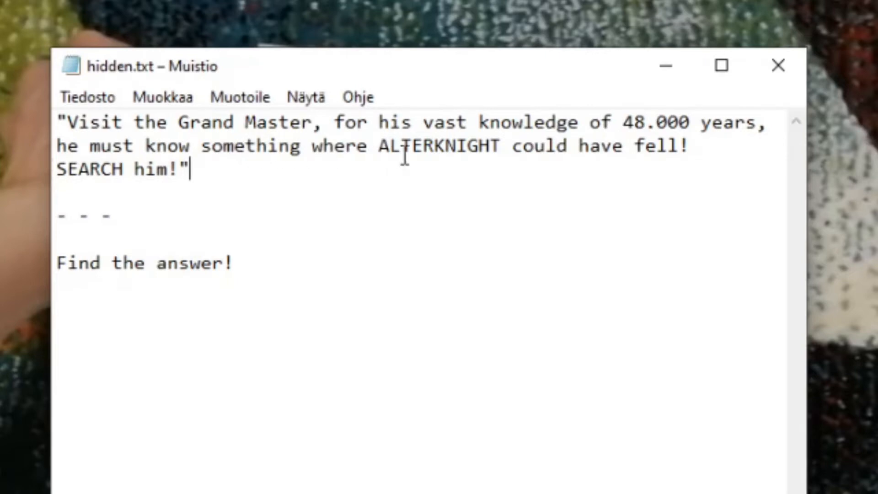
# Highlight ALTERKNIGHT and the phrase 'Visit the Grand Master' in the hidden.txt clue.
pyautogui.doubleClick(443, 146)
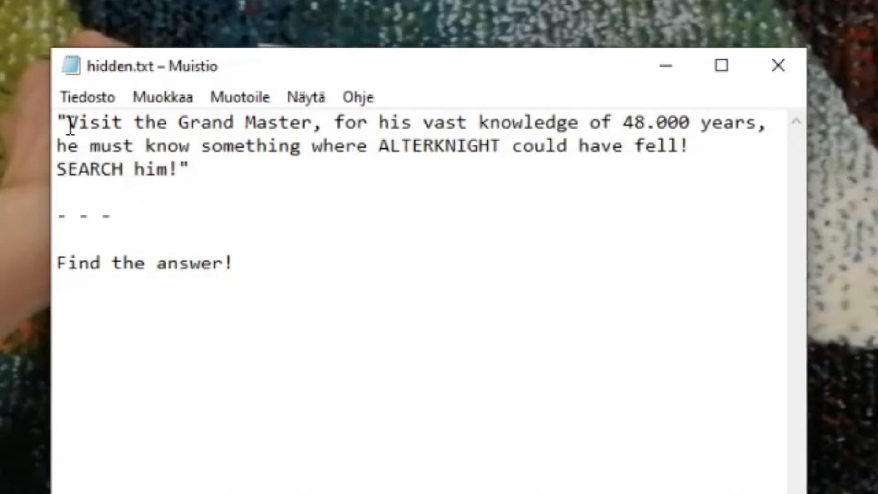
pyautogui.moveTo(67, 122); pyautogui.dragTo(314, 122)
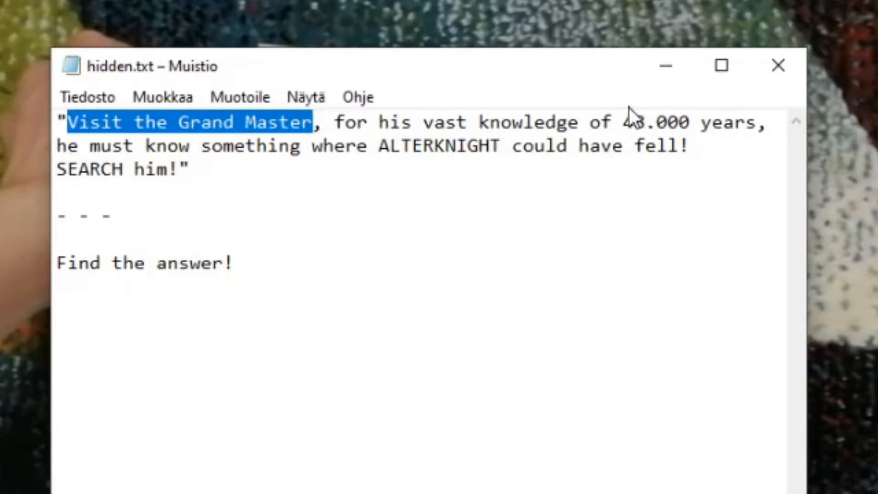
pyautogui.moveTo(624, 122); pyautogui.dragTo(770, 122)
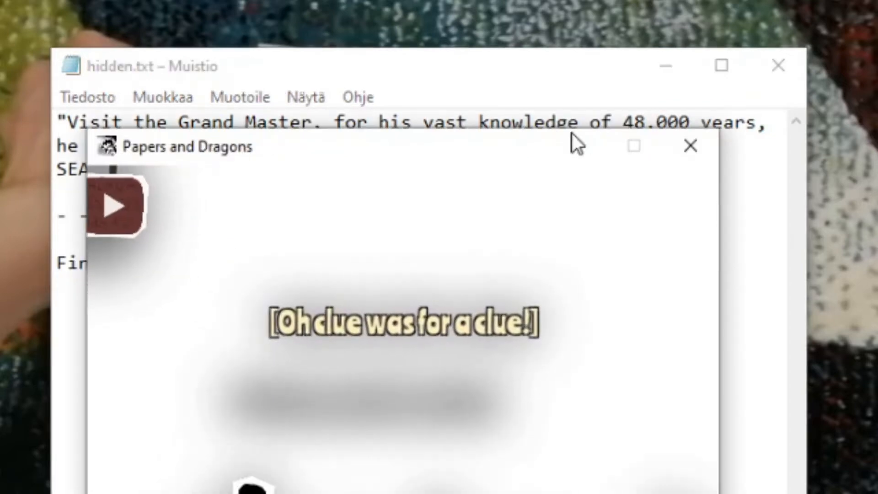
# Move the game window aside, advance the game's dialogue and highlight the clue line in hidden.txt.
pyautogui.moveTo(190, 145); pyautogui.dragTo(330, 190)
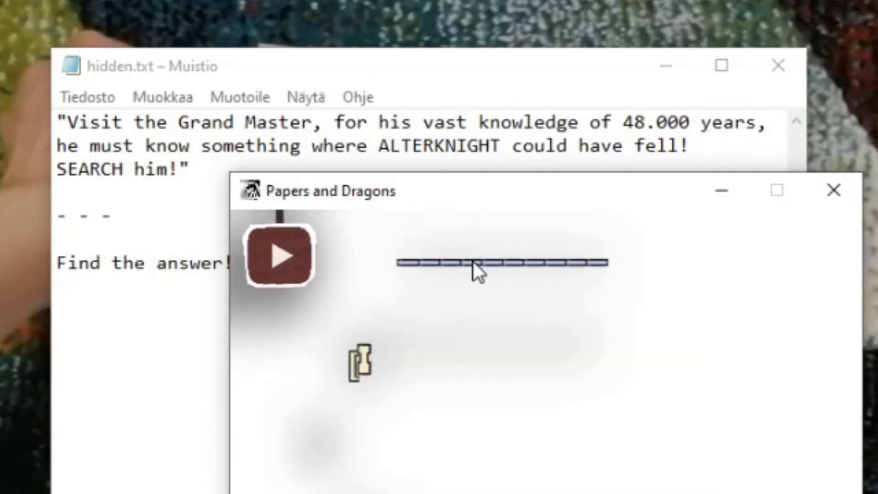
pyautogui.click(279, 255)
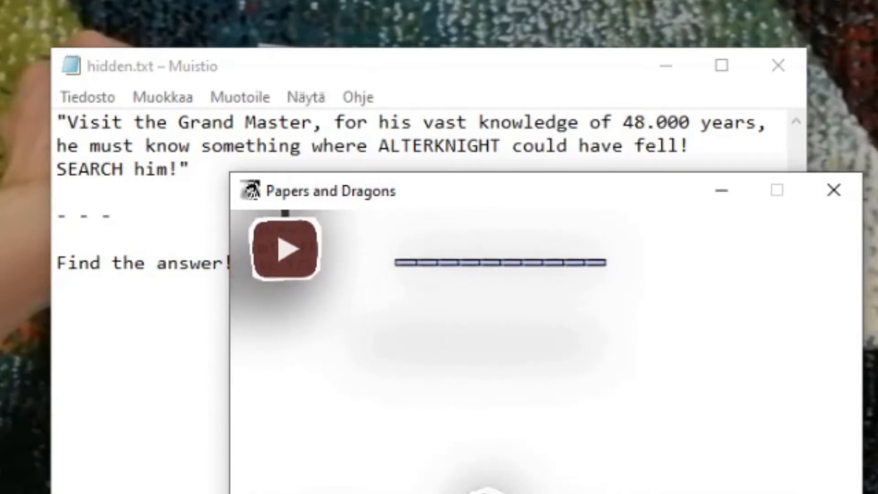
pyautogui.click(285, 248)
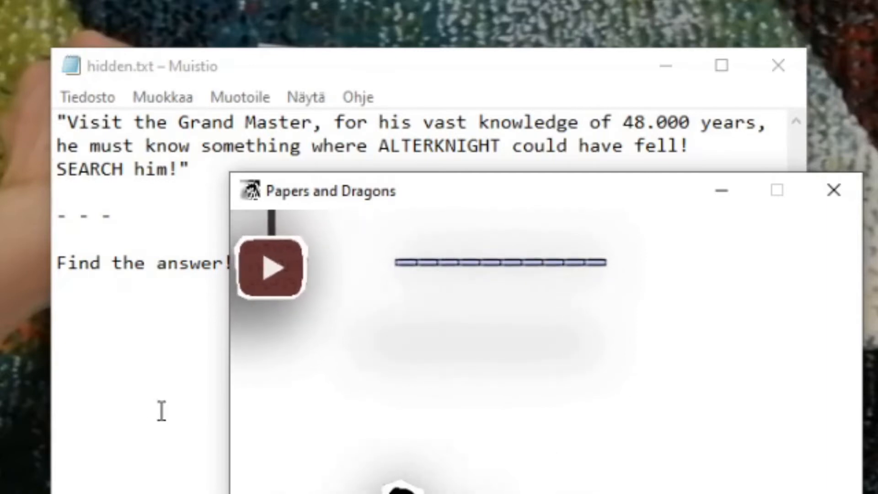
pyautogui.moveTo(67, 121); pyautogui.dragTo(268, 122)
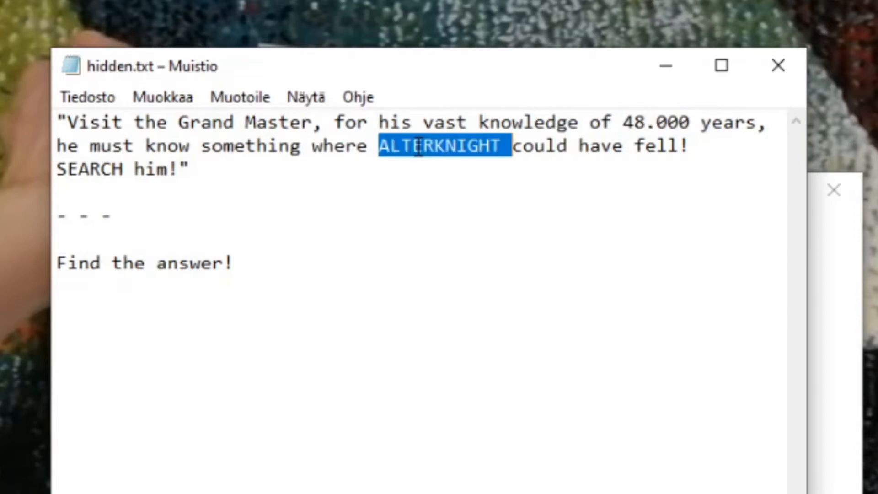
# Highlight the word ALTERKNIGHT in the note and bring the GM48 game page forward.
pyautogui.doubleClick(92, 168)
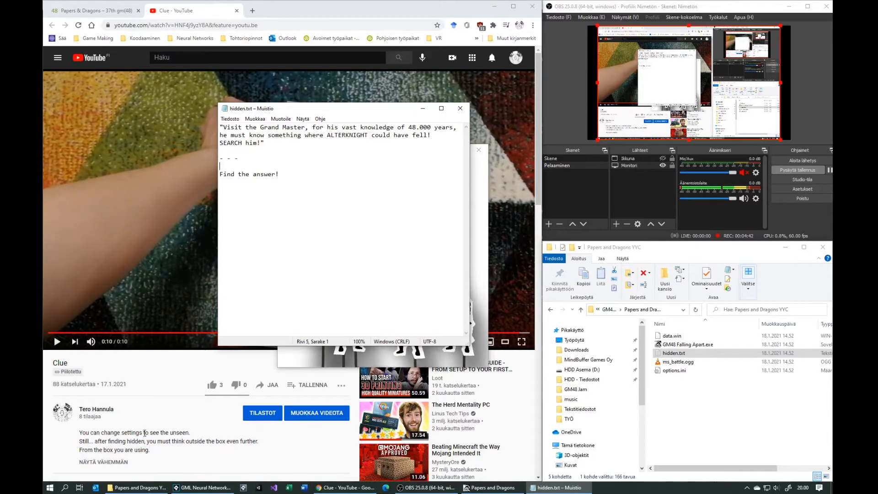
pyautogui.click(459, 108)
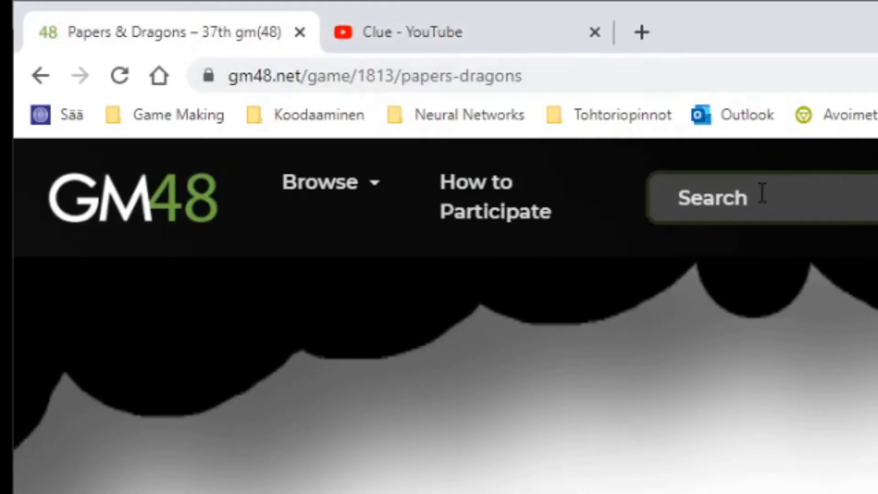
pyautogui.moveTo(140, 246)
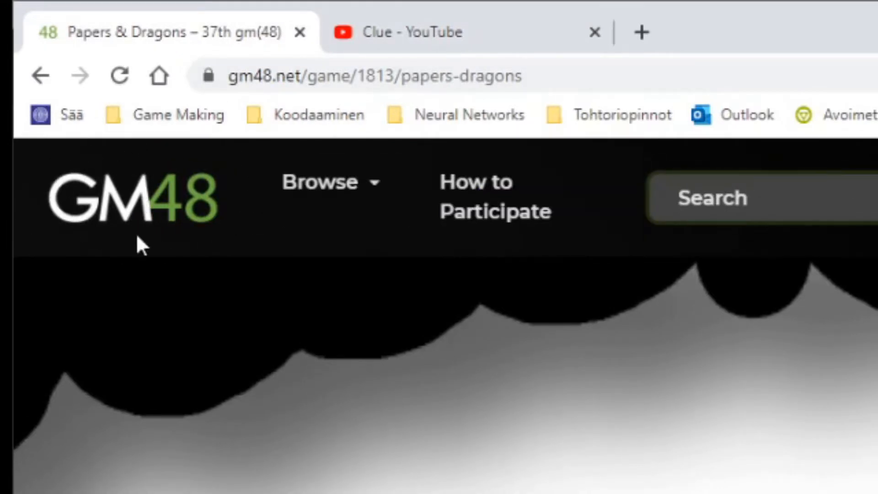
pyautogui.moveTo(216, 277)
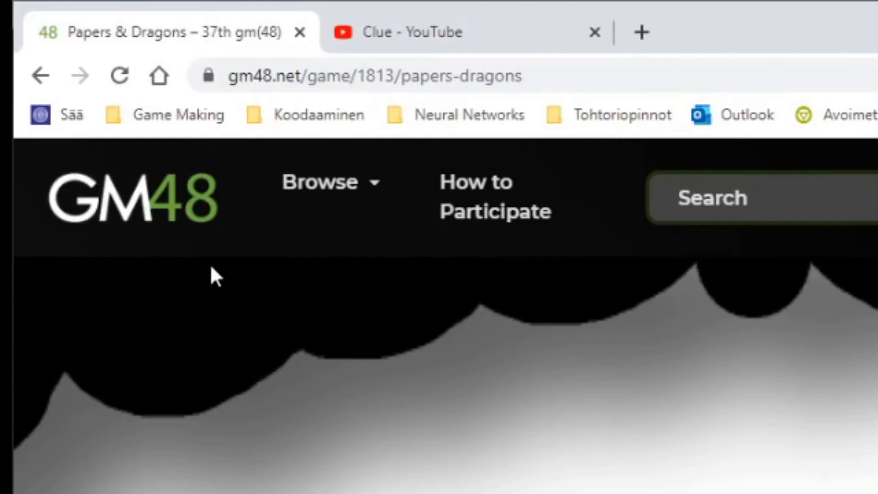
pyautogui.moveTo(678, 179)
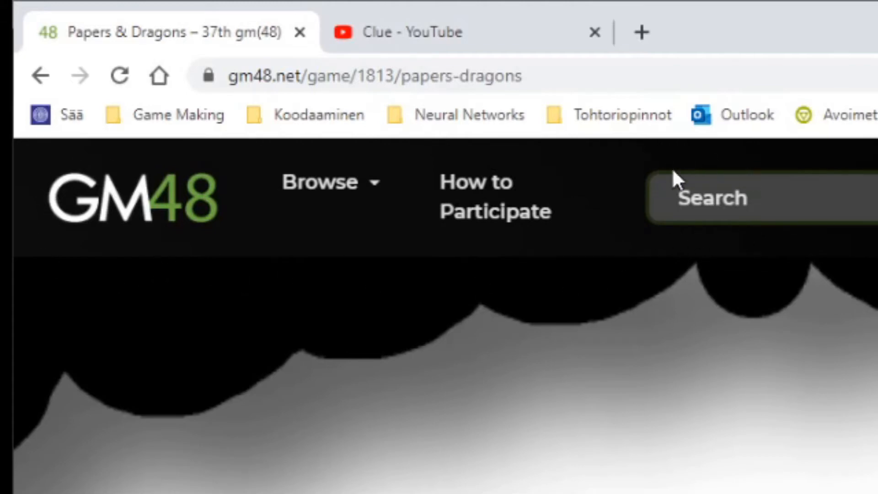
# Search gm48.net for 'alterknight', returning the Sword of AlterKnight result.
pyautogui.write('alt')
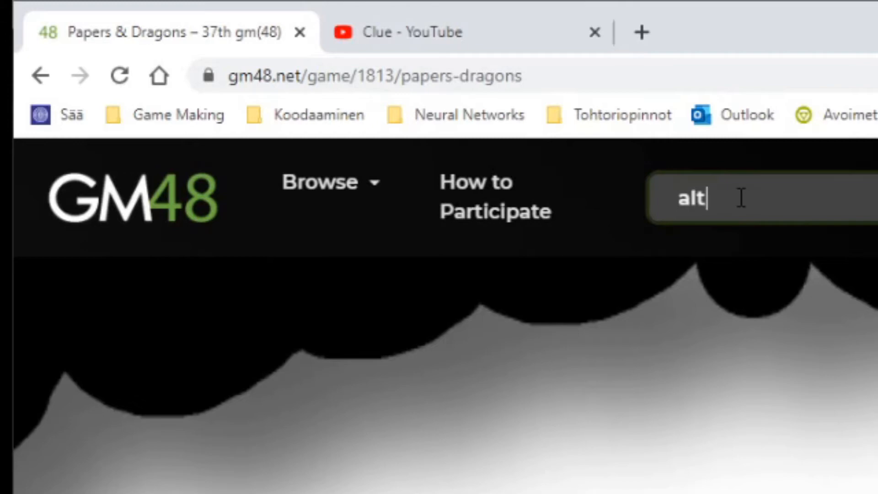
pyautogui.write('erknight')
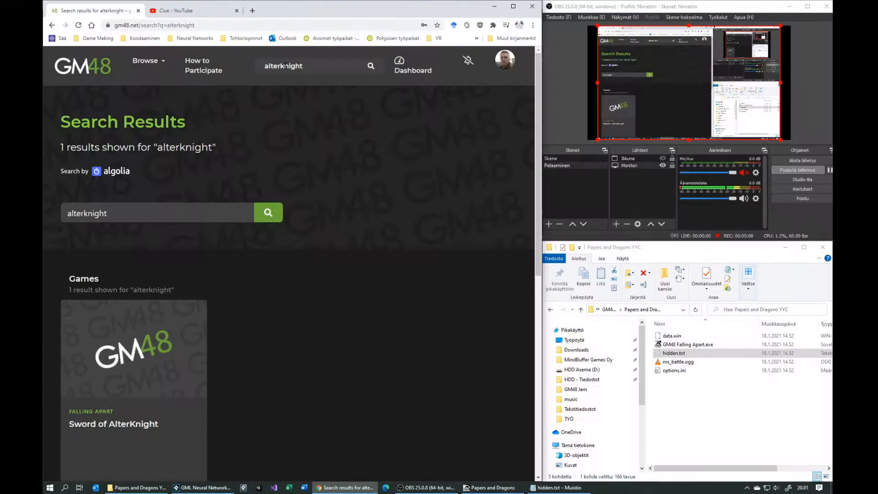
# Close the Papers and Dragons game and show AlterKnight's Games list on the profile.
pyautogui.scroll(-3)
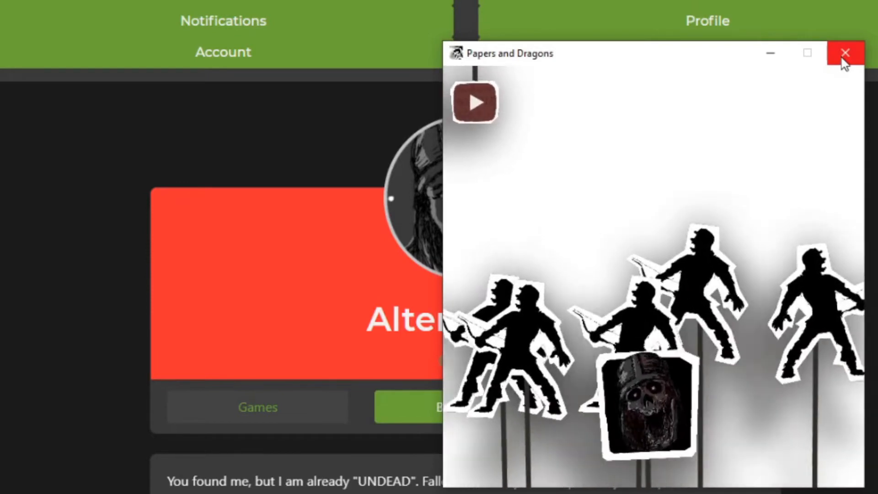
pyautogui.click(845, 52)
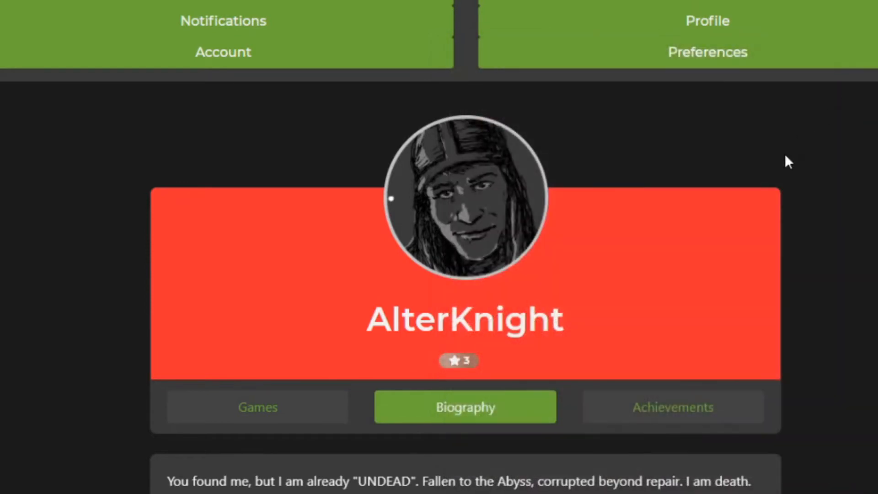
pyautogui.click(258, 406)
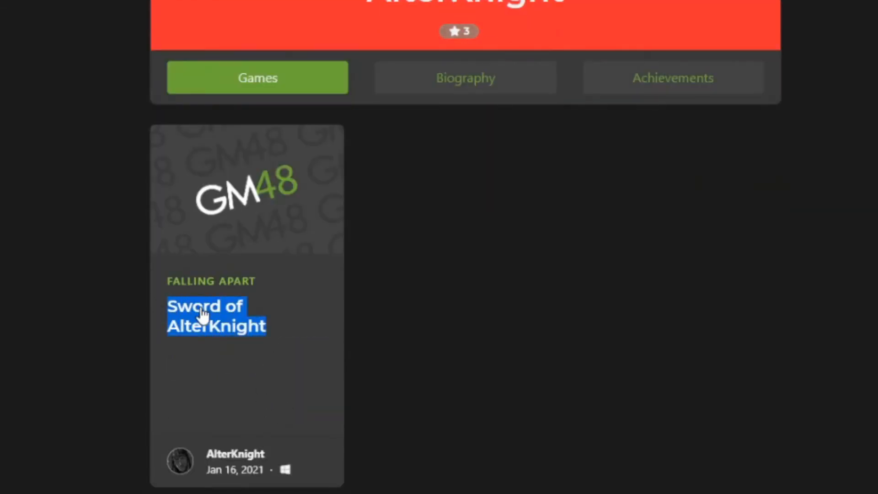
# Open the Sword of AlterKnight game page from AlterKnight's Games list.
pyautogui.click(216, 315)
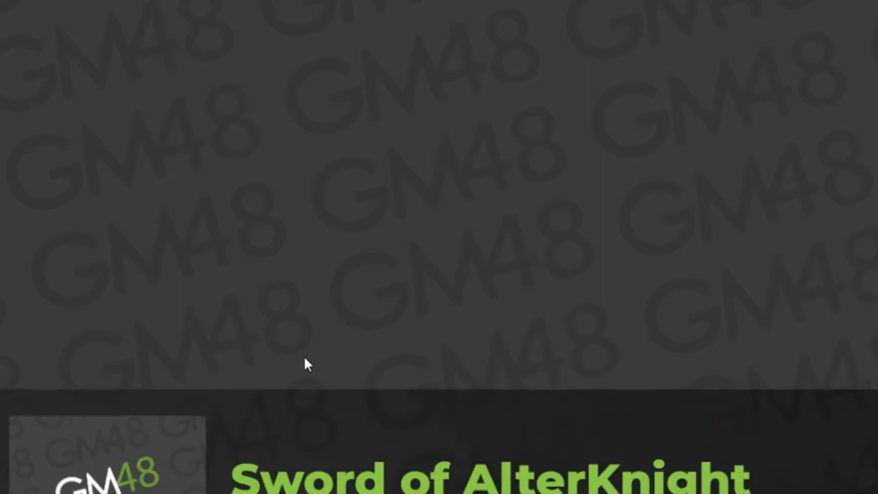
pyautogui.scroll(-3)
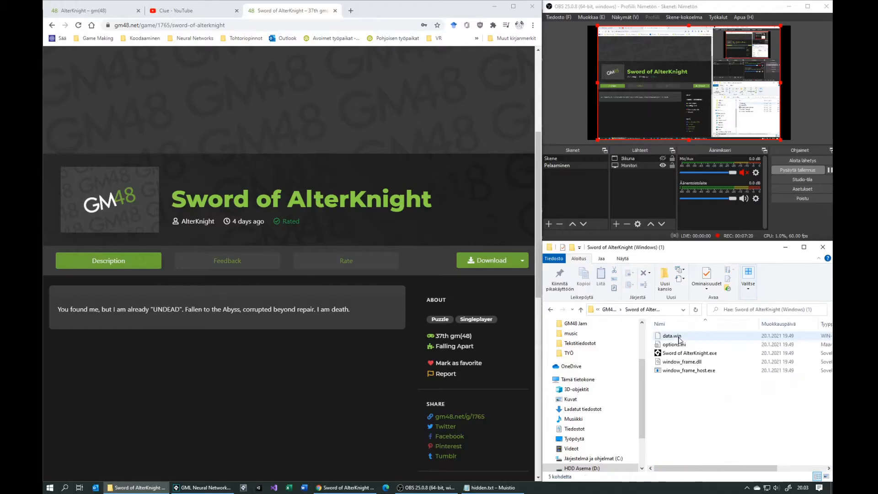
# Launch Sword of AlterKnight.exe from its folder and focus the game window on the undead knight.
pyautogui.click(688, 353)
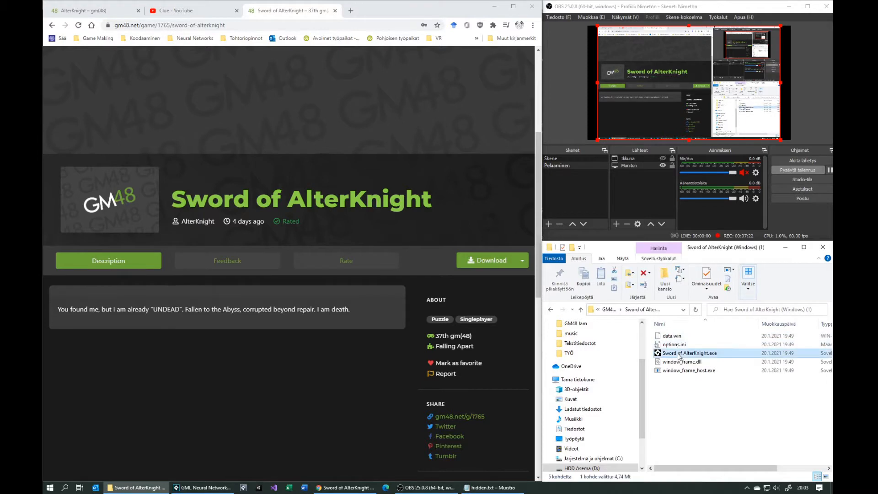
pyautogui.doubleClick(689, 353)
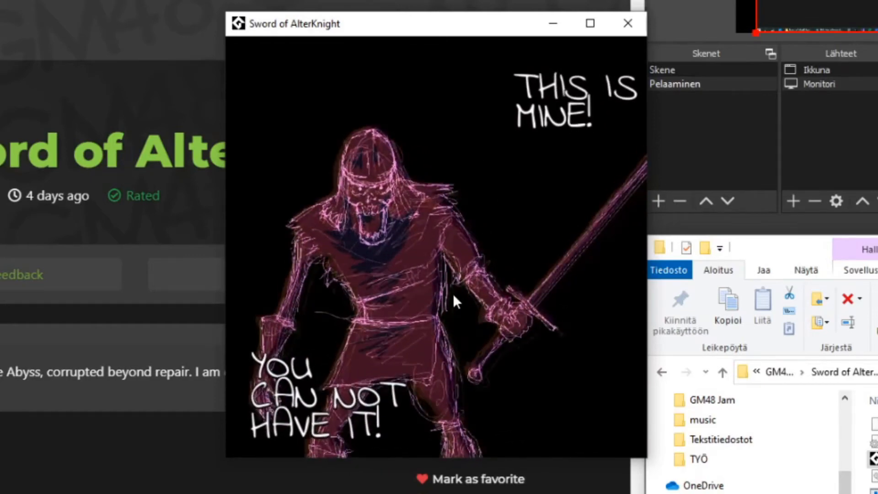
pyautogui.click(627, 24)
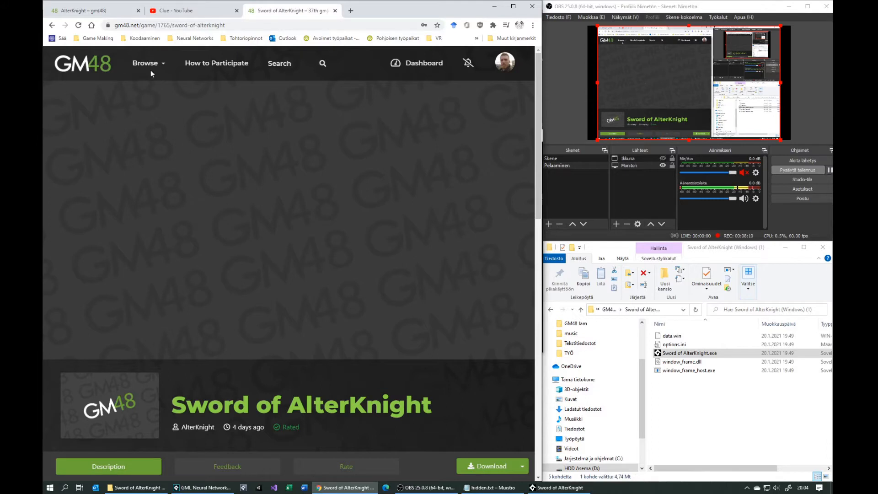
# Reach the jam results via Browse, visit Hazel The Plant Witch and select OPEN in AlterKnight's comment.
pyautogui.click(145, 63)
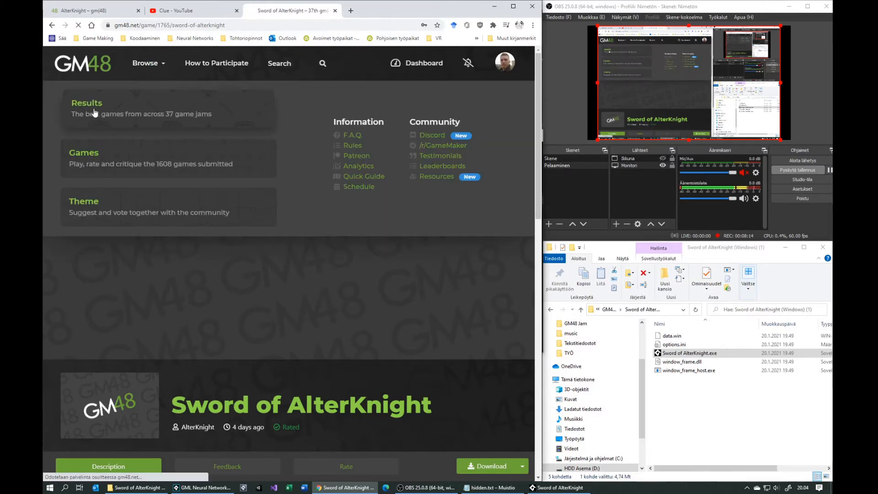
pyautogui.click(86, 103)
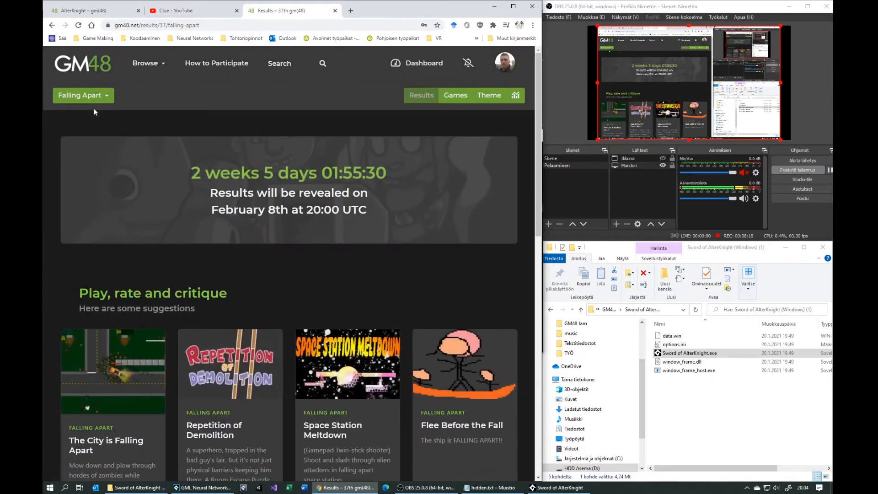
pyautogui.click(82, 94)
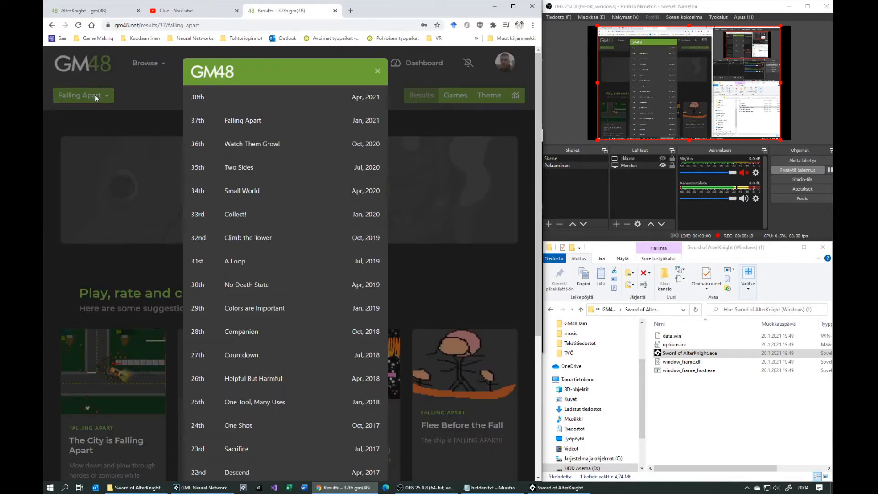
pyautogui.moveTo(253, 143)
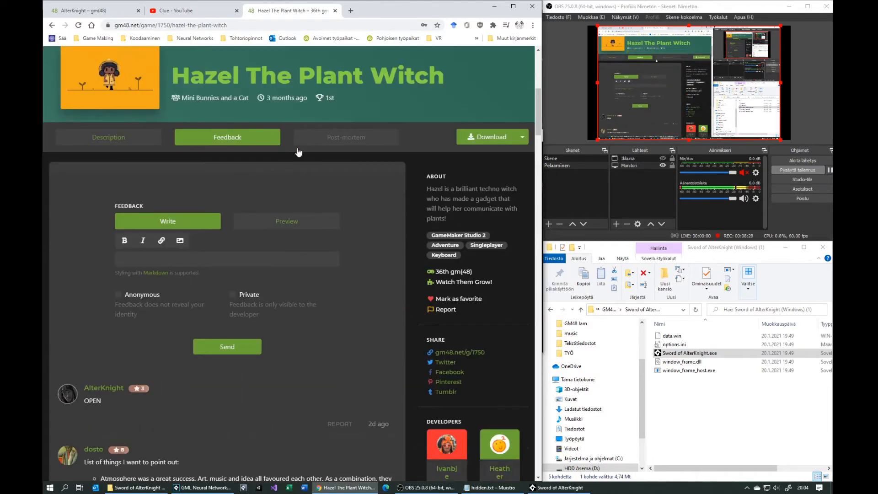
pyautogui.scroll(-3)
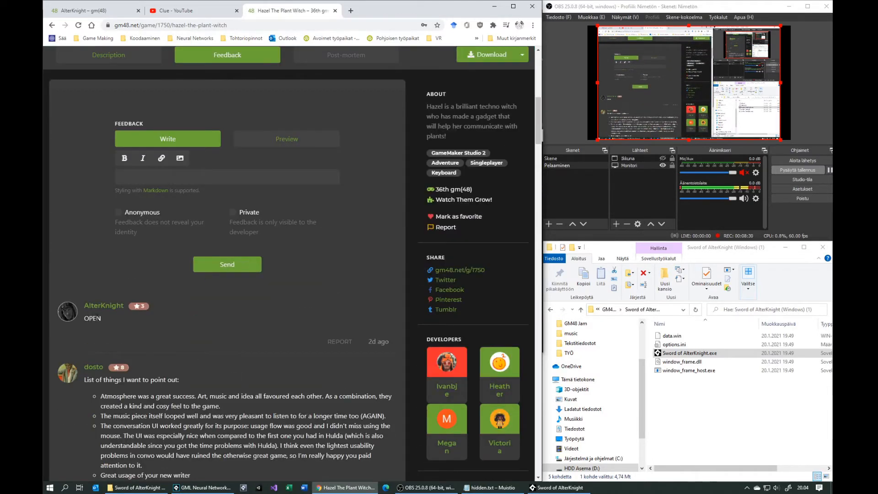
pyautogui.doubleClick(92, 318)
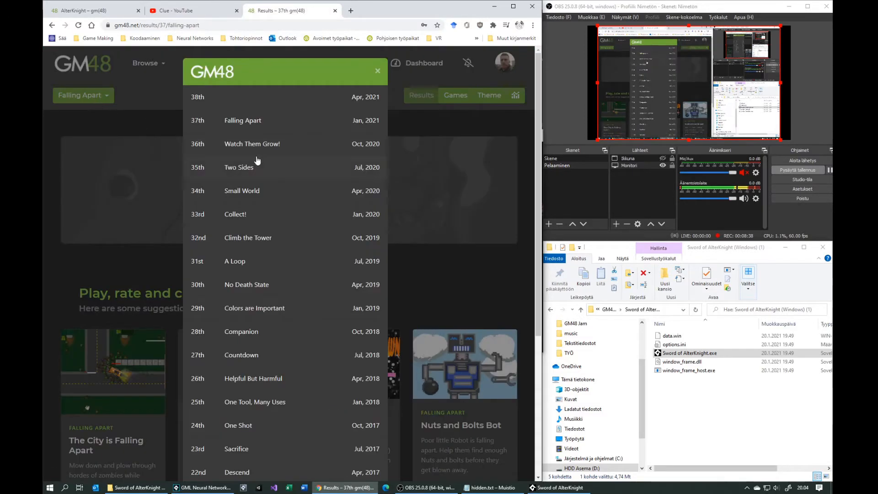
# Show the 33rd jam Collect! results, visit winner Trophy Rush, then return to the results.
pyautogui.click(239, 166)
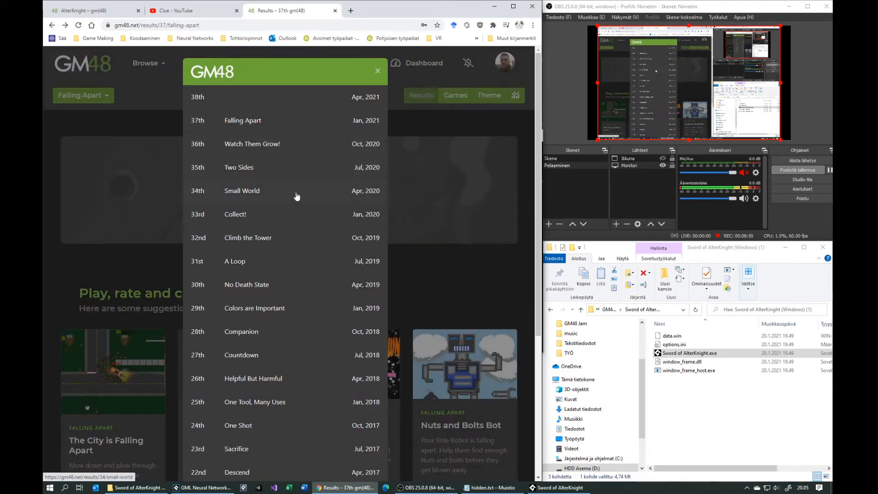
pyautogui.click(241, 190)
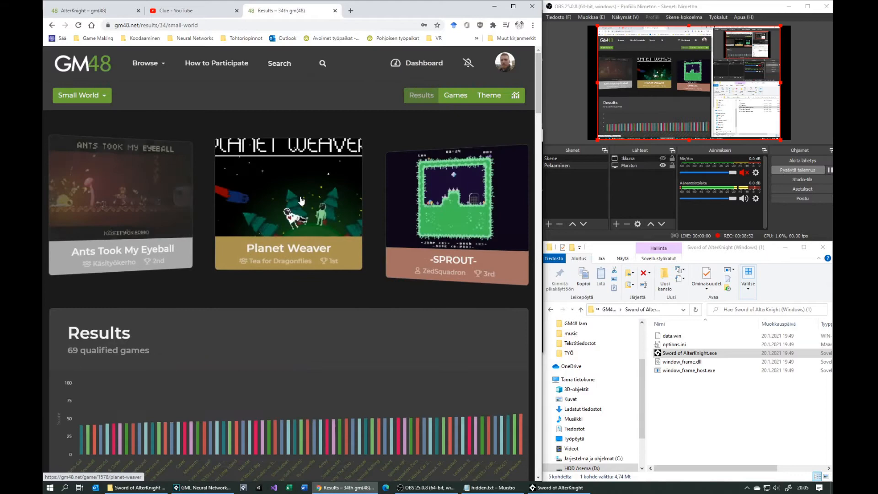
pyautogui.click(288, 202)
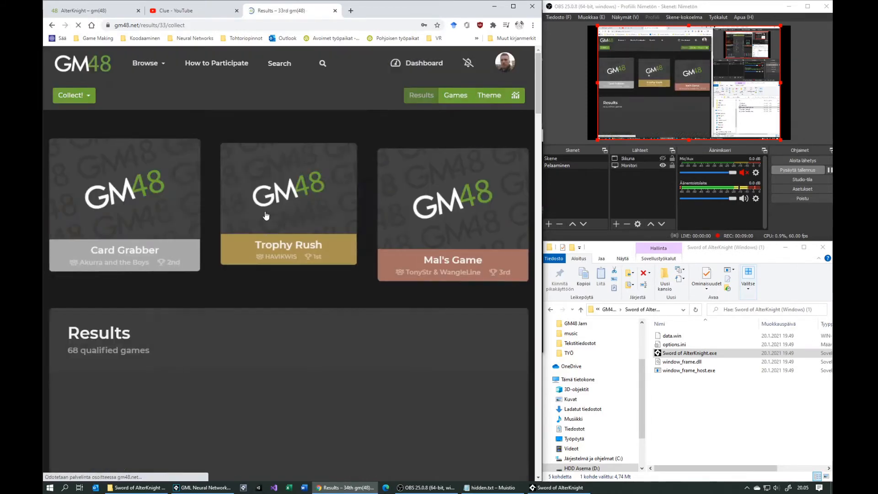
pyautogui.click(288, 204)
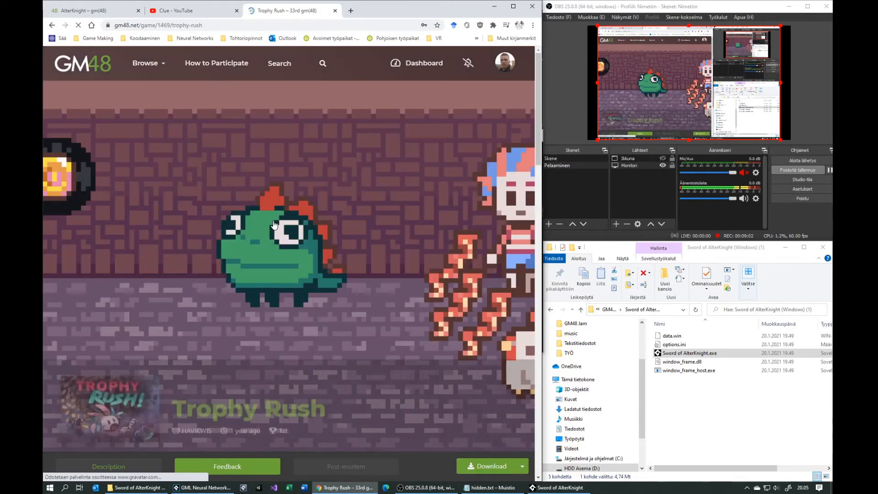
pyautogui.scroll(-3)
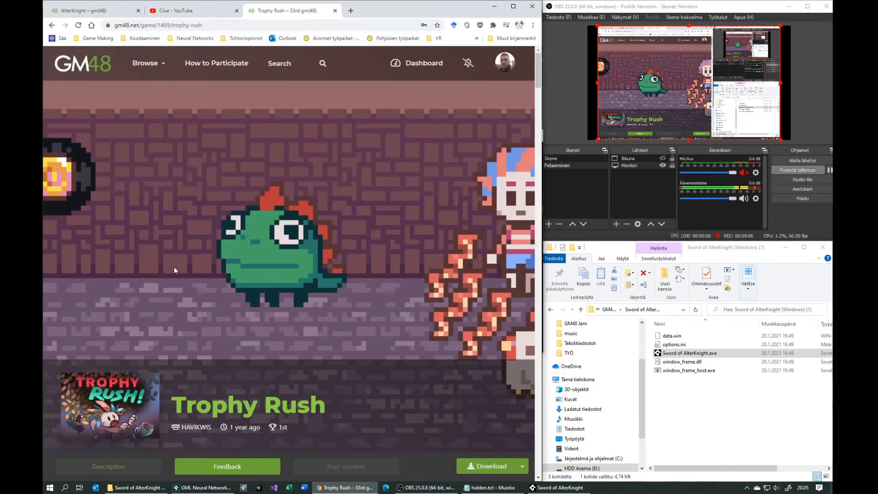
pyautogui.moveTo(297, 171)
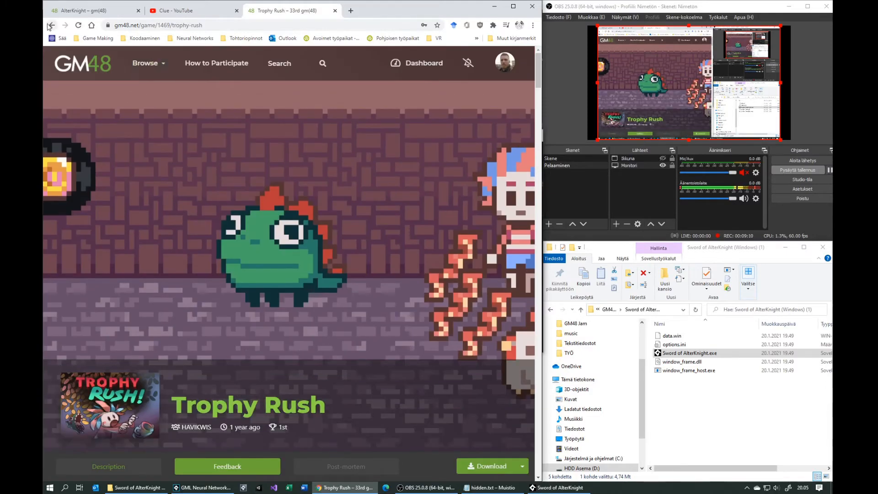
pyautogui.click(52, 25)
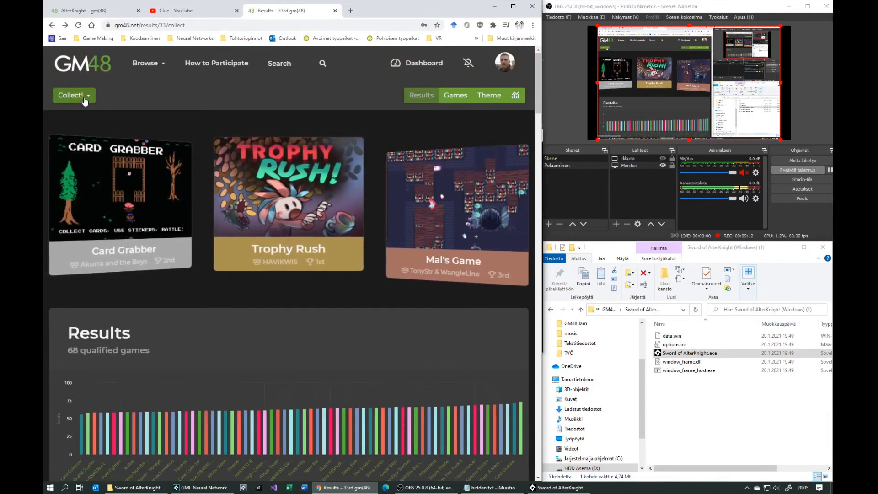
# Step back through 32nd Climb the Tower to the 31st jam A Loop results with Reidemeister Station first.
pyautogui.click(73, 94)
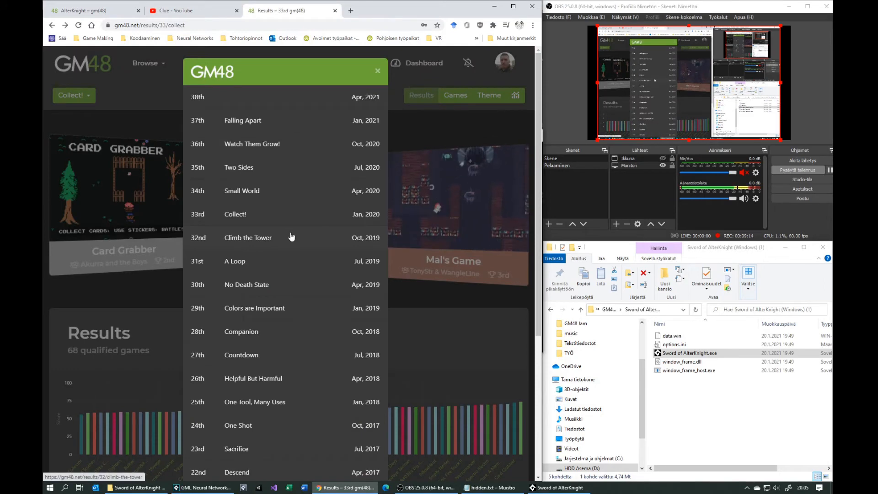
pyautogui.click(248, 237)
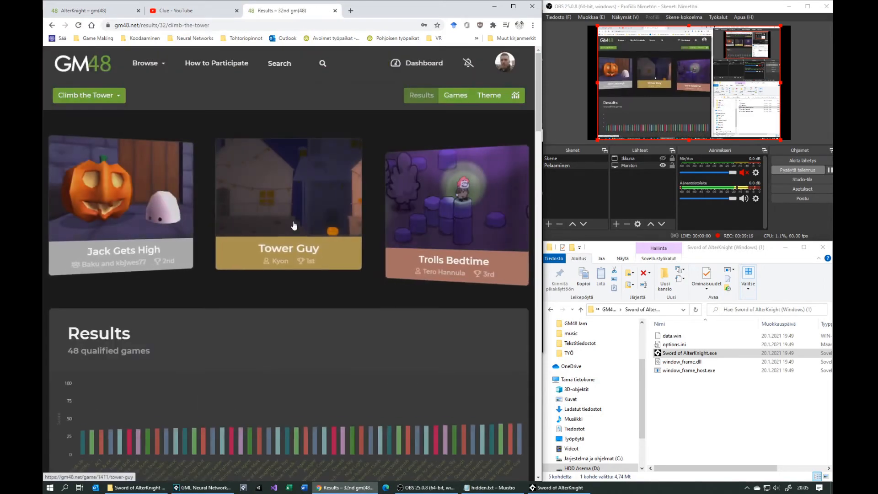
pyautogui.click(288, 204)
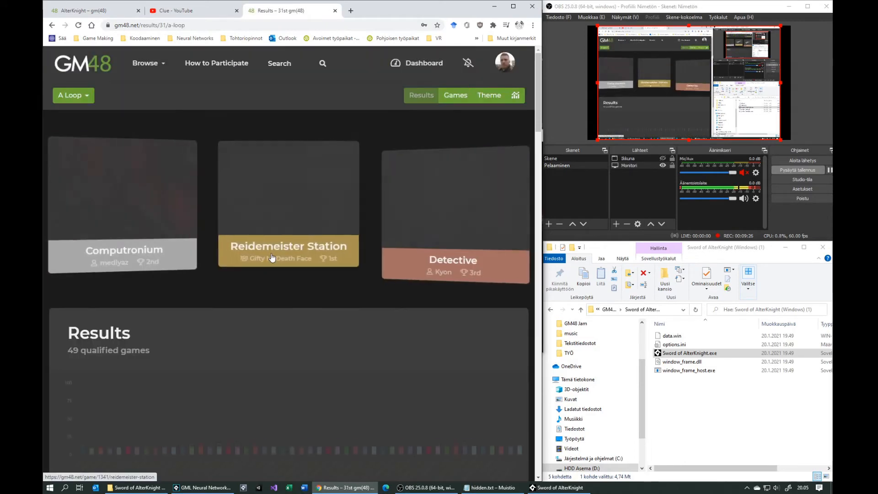
# Visit Reidemeister Station and read AlterKnight's 'TO SEE' feedback comment.
pyautogui.click(288, 246)
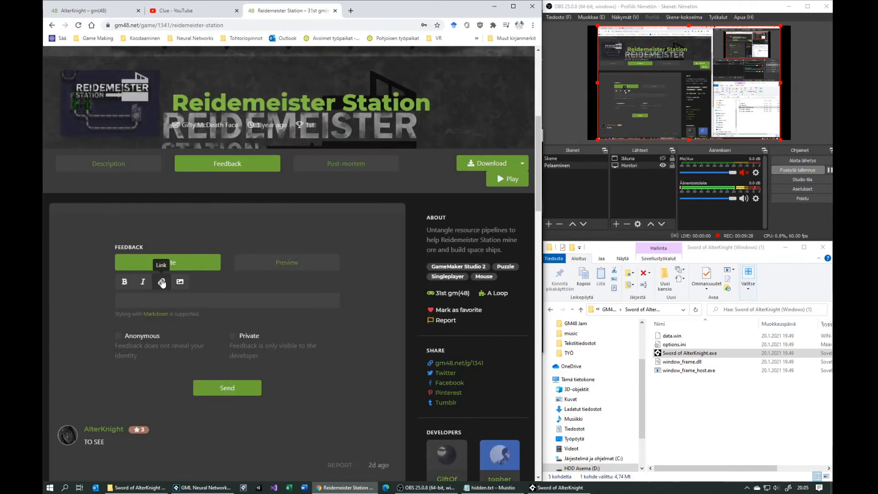
pyautogui.scroll(-3)
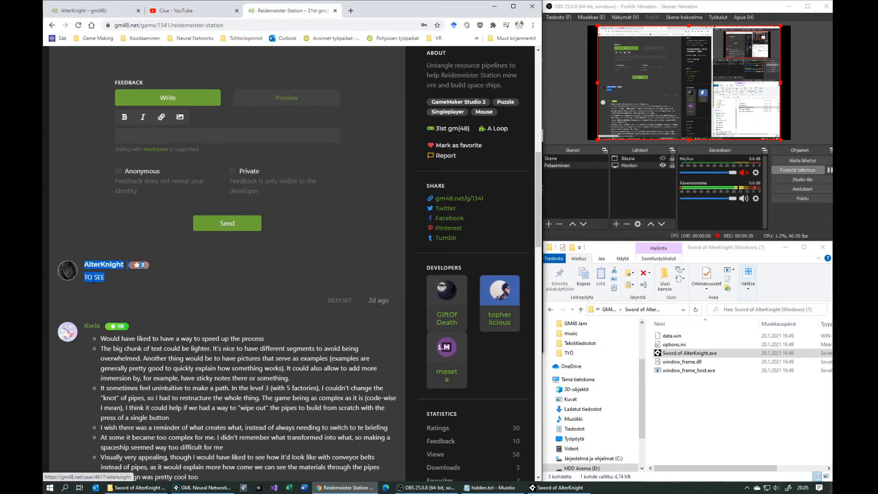
pyautogui.scroll(3)
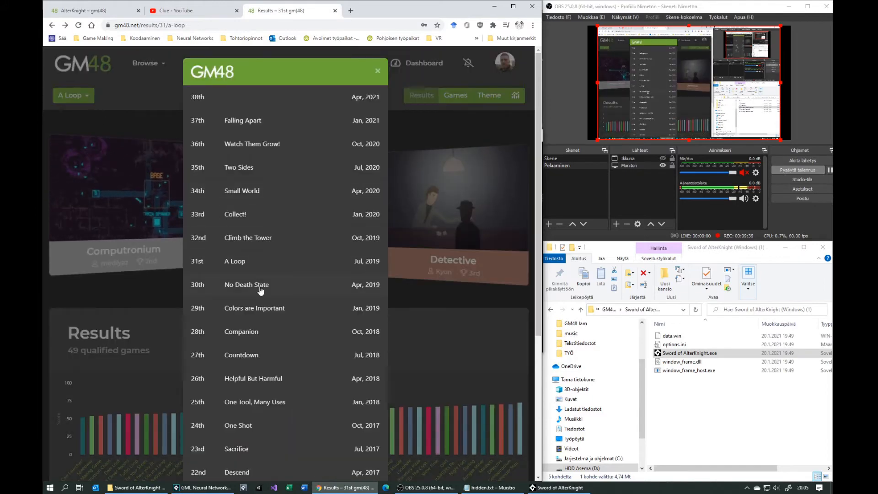
# Pass through No Death State's winner Reload, then search 'alter' for Sword of AlterKnight.
pyautogui.click(246, 284)
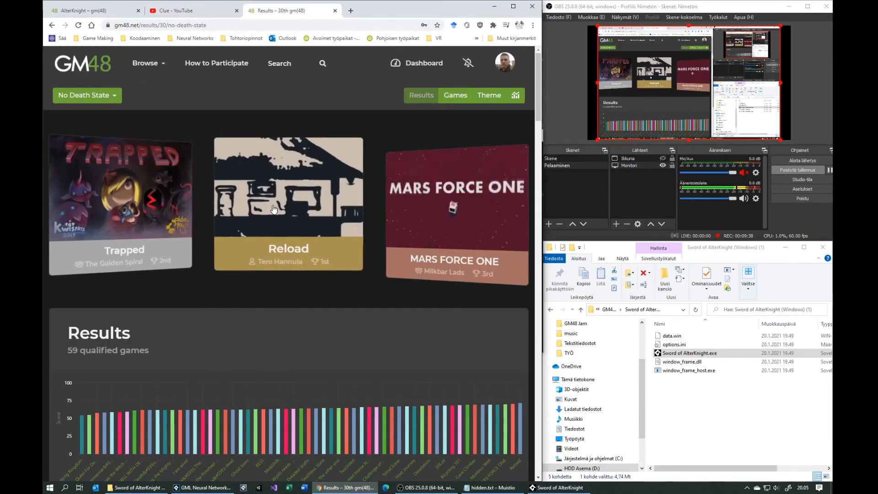
pyautogui.click(288, 204)
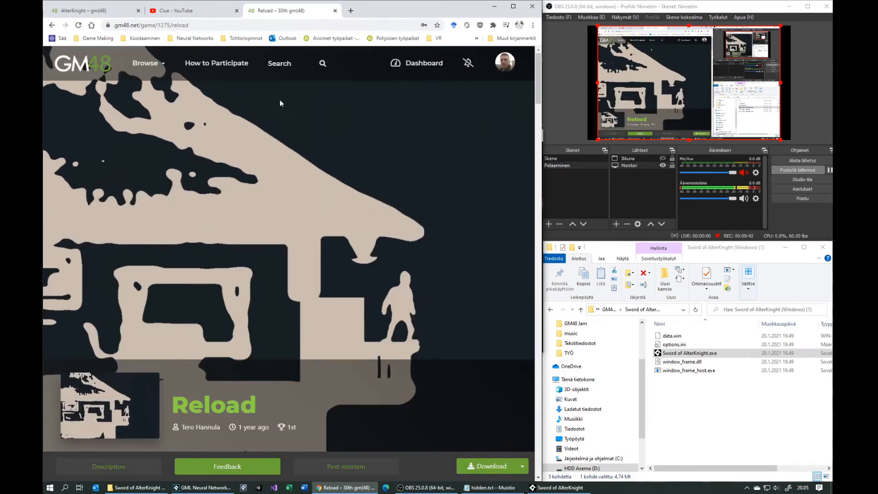
pyautogui.write('alterknight')
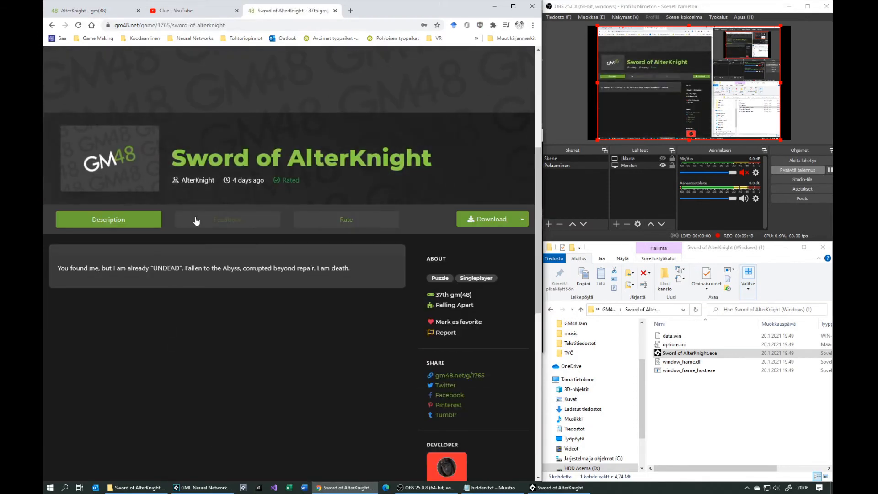
# Reach AlterKnight's developer profile and enlarge the avatar reading 'SHAKE ME WHEN DEAD'.
pyautogui.scroll(-3)
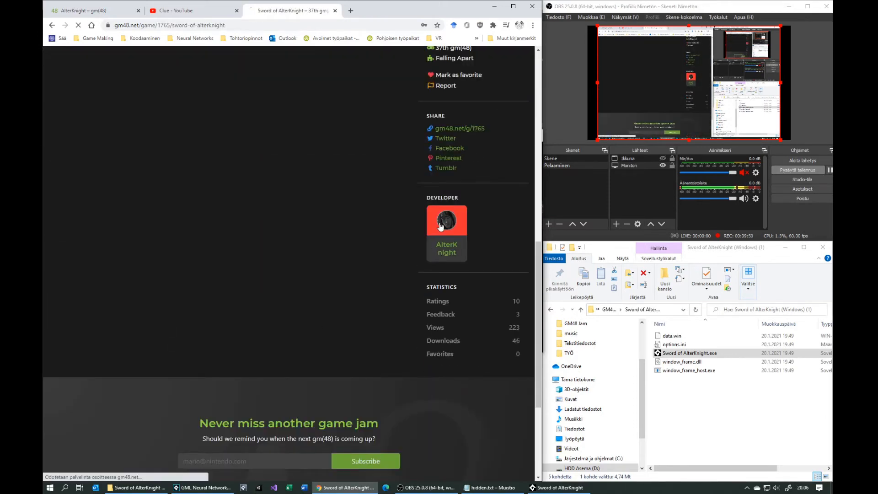
pyautogui.click(446, 221)
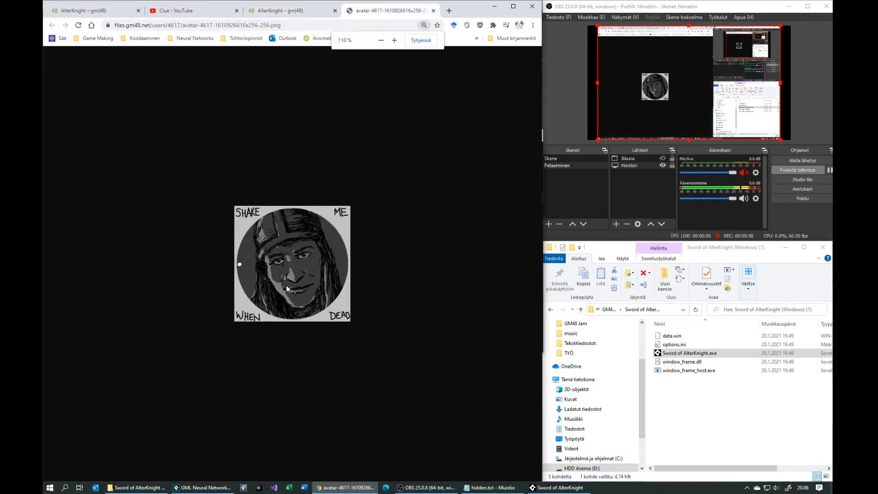
pyautogui.click(394, 39)
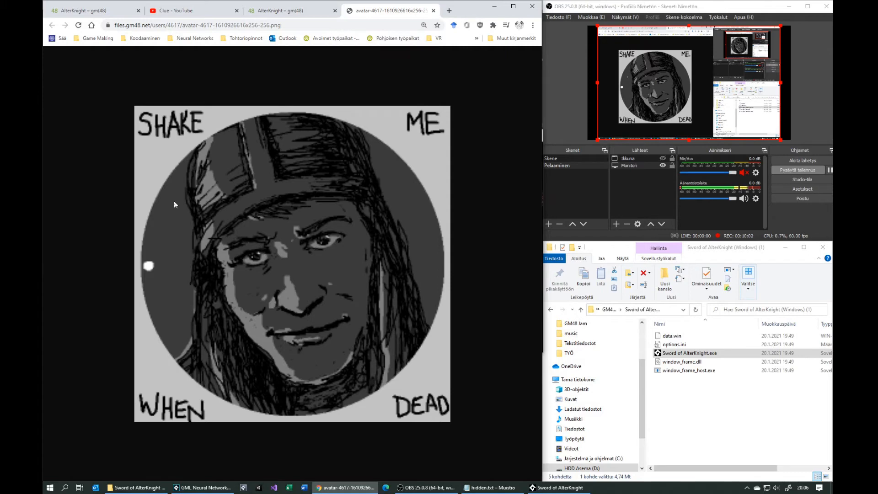
pyautogui.moveTo(437, 440)
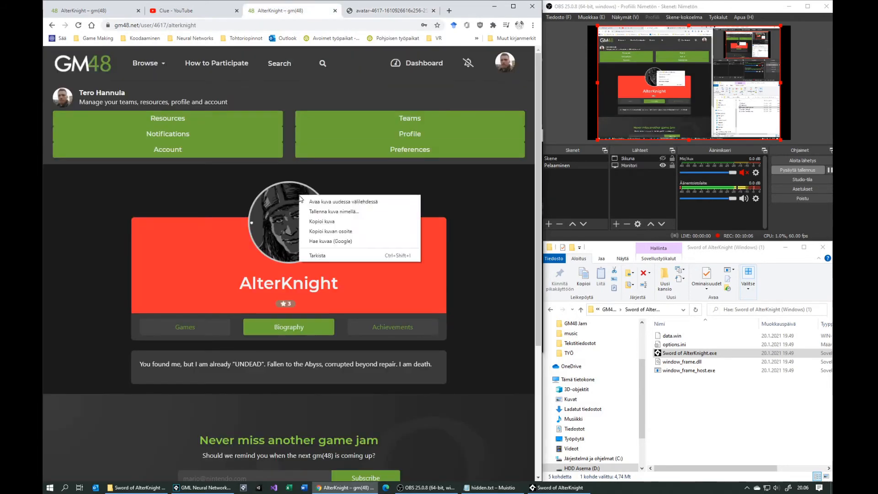
# Switch to the Sword of AlterKnight window and shake it until 'Check your Clipboard' appears.
pyautogui.click(49, 487)
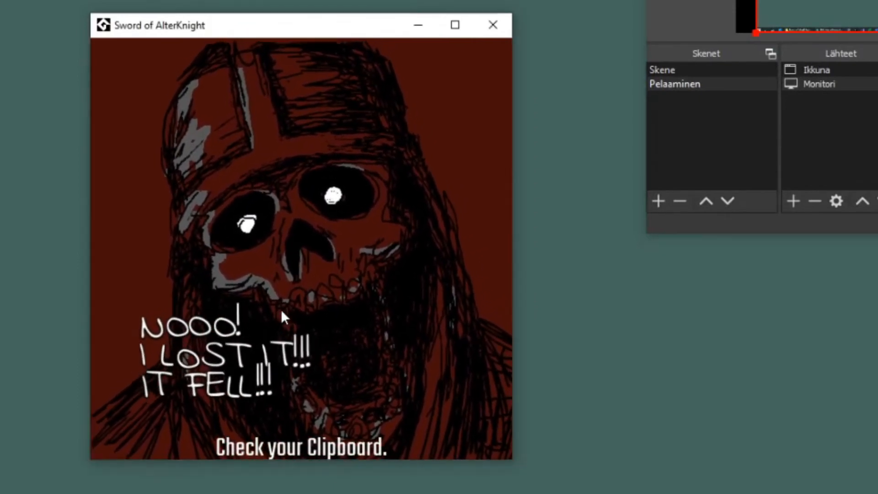
# Paste the holy sword clipboard message into hidden.txt, read it, and close without saving.
pyautogui.press('alt+tab')
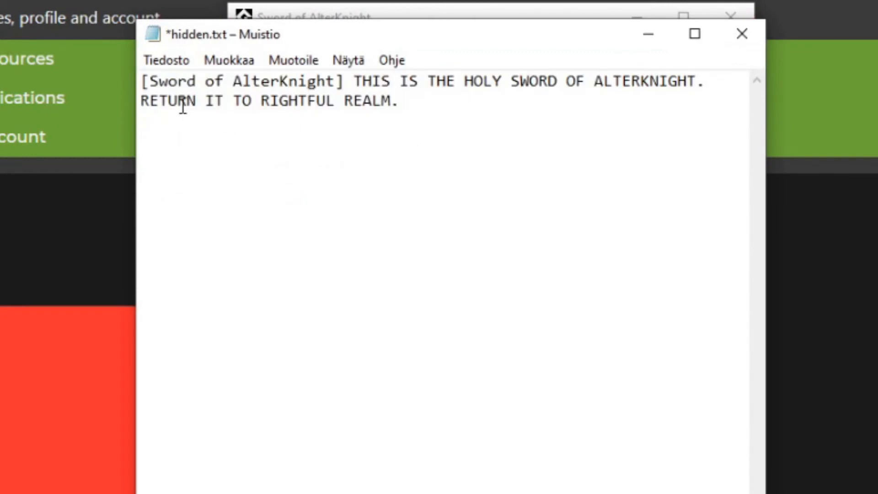
pyautogui.moveTo(141, 82); pyautogui.dragTo(350, 82)
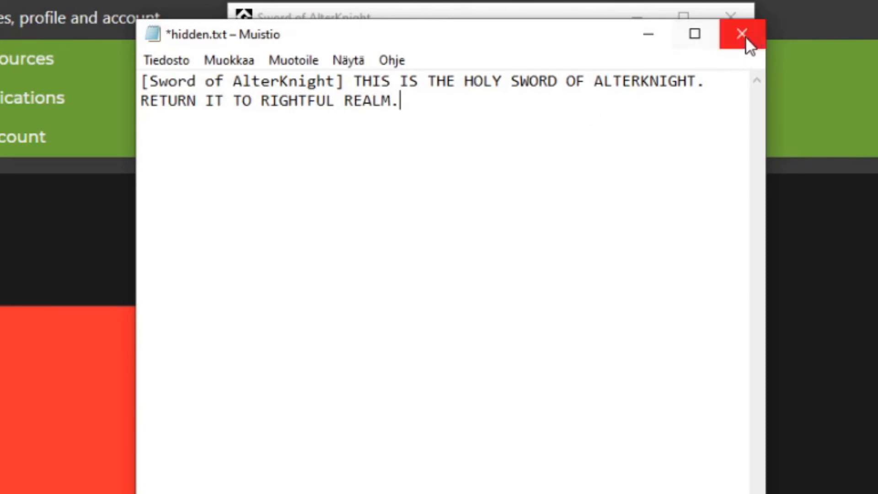
pyautogui.click(742, 34)
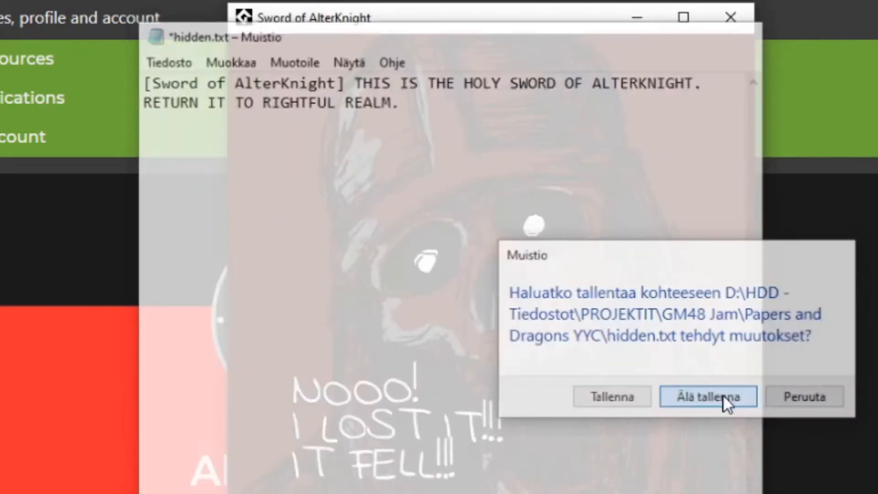
pyautogui.click(707, 396)
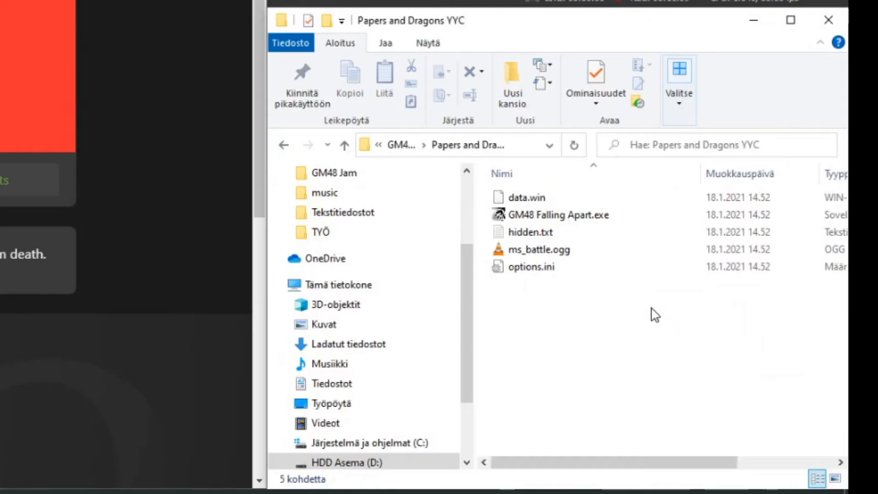
# Relaunch GM48 Falling Apart.exe and start Papers and Dragons to the empty curtain stage.
pyautogui.click(558, 214)
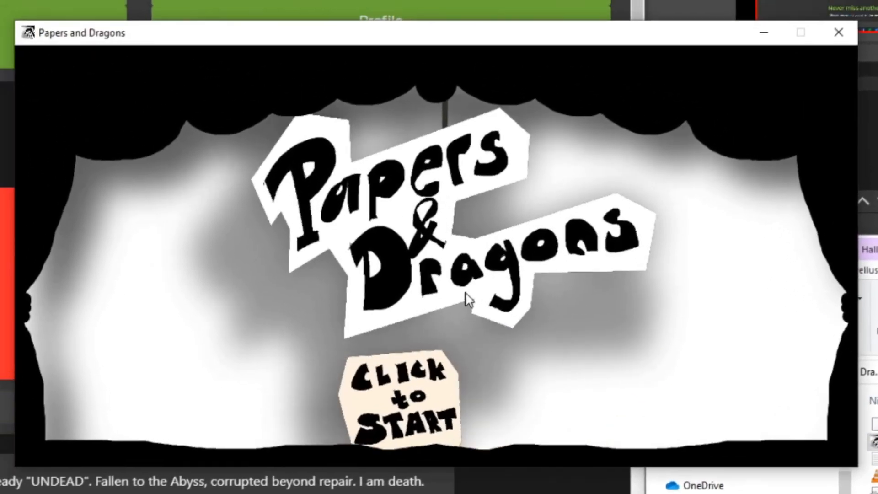
pyautogui.click(398, 393)
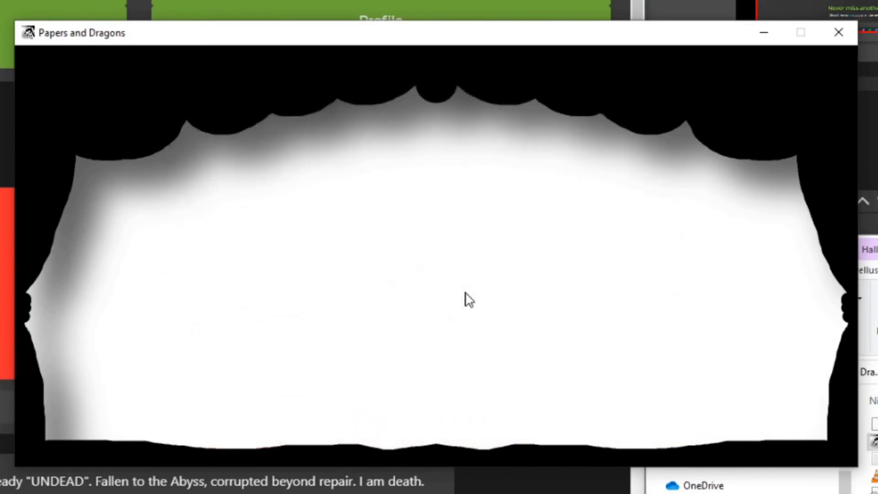